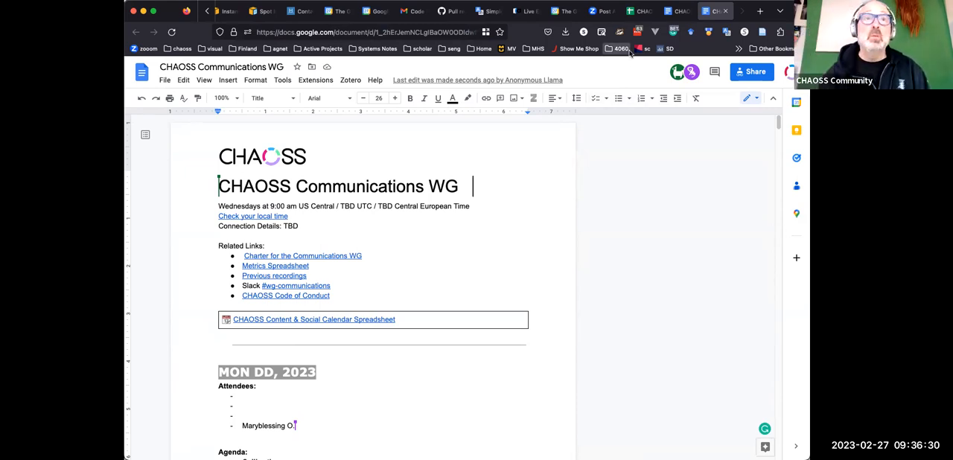
scroll(down, 3)
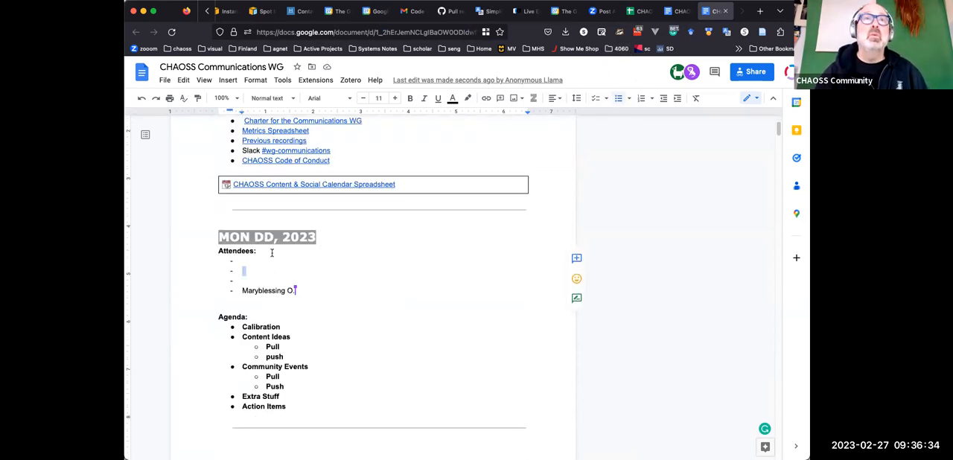
text(Sean G)
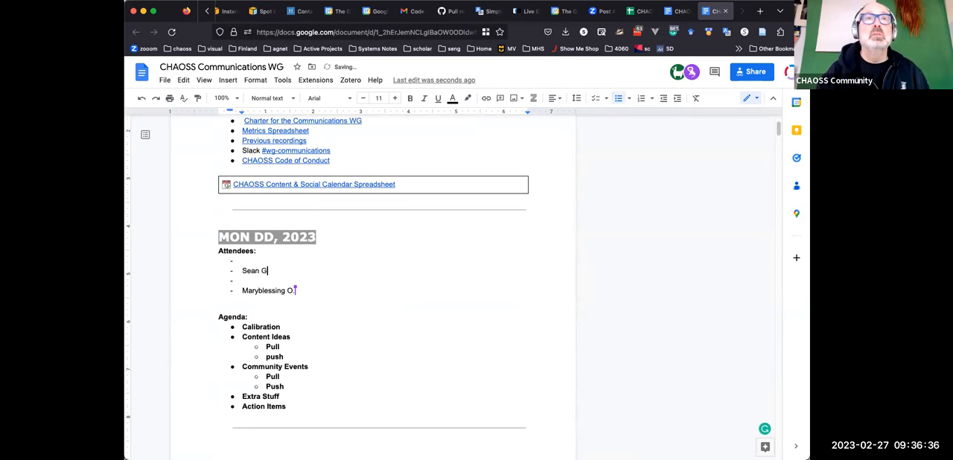
text(oggins)
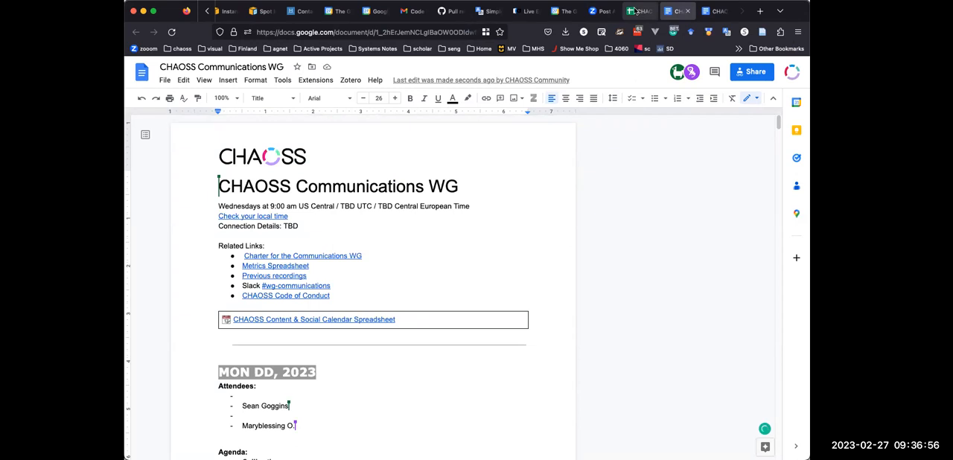
click(313, 318)
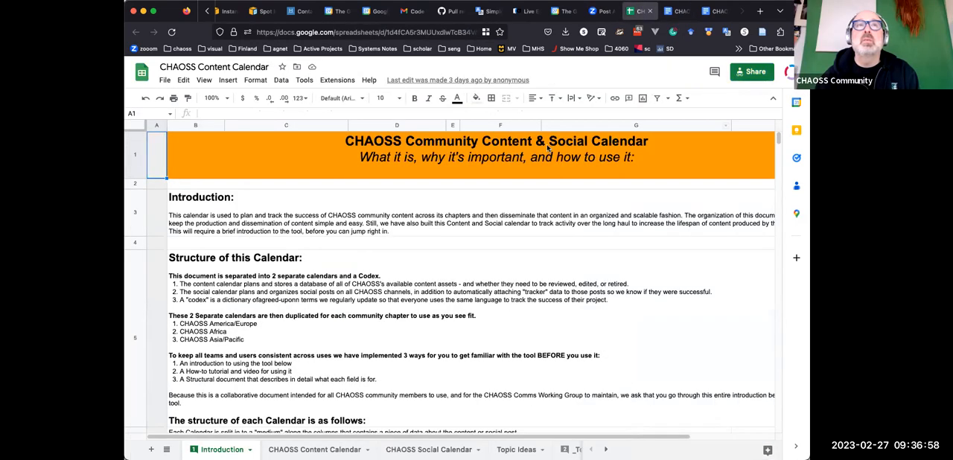
scroll(down, 3)
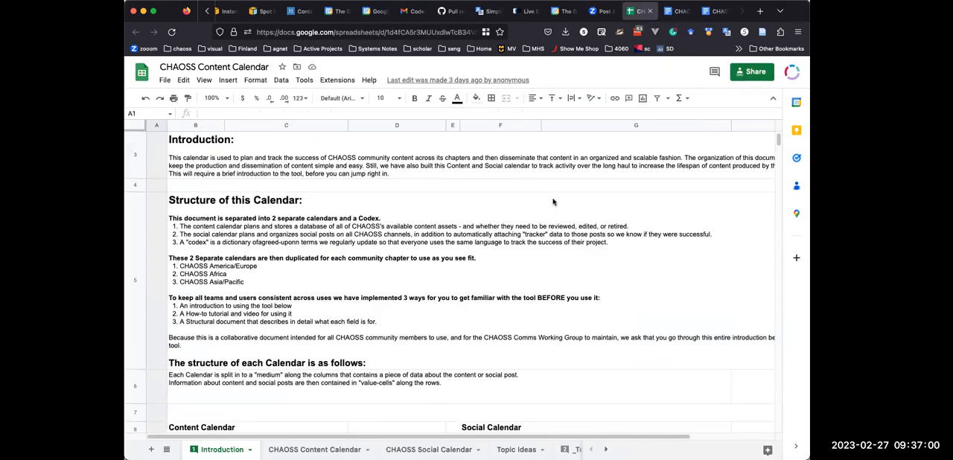
click(714, 11)
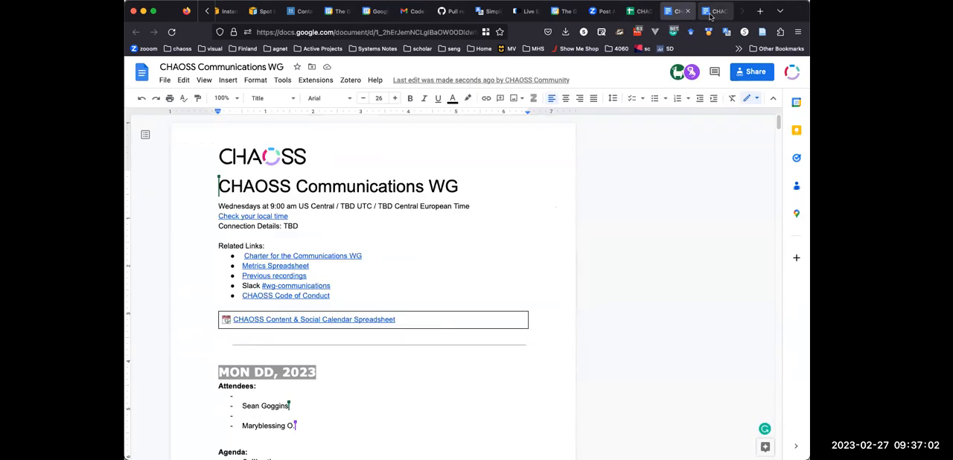
Step: Scroll through the Feb 27 and Feb 23 notes and back up to the template heading
scroll(down, 3)
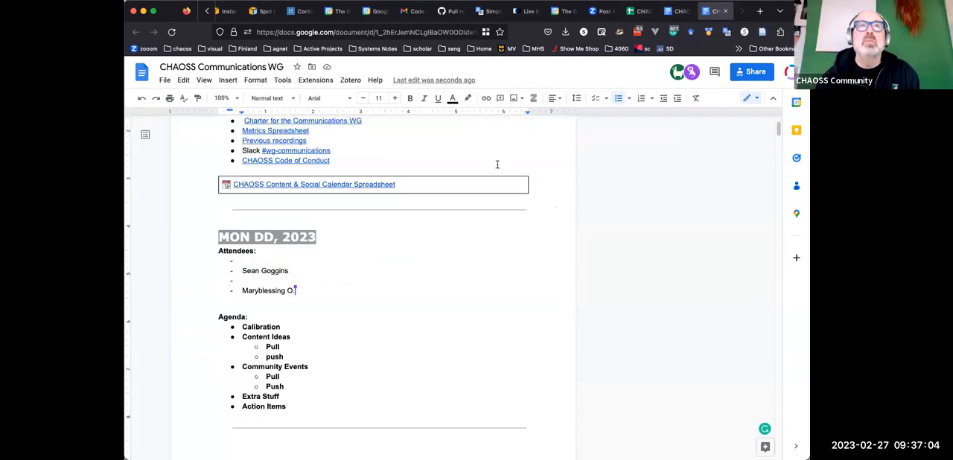
scroll(down, 3)
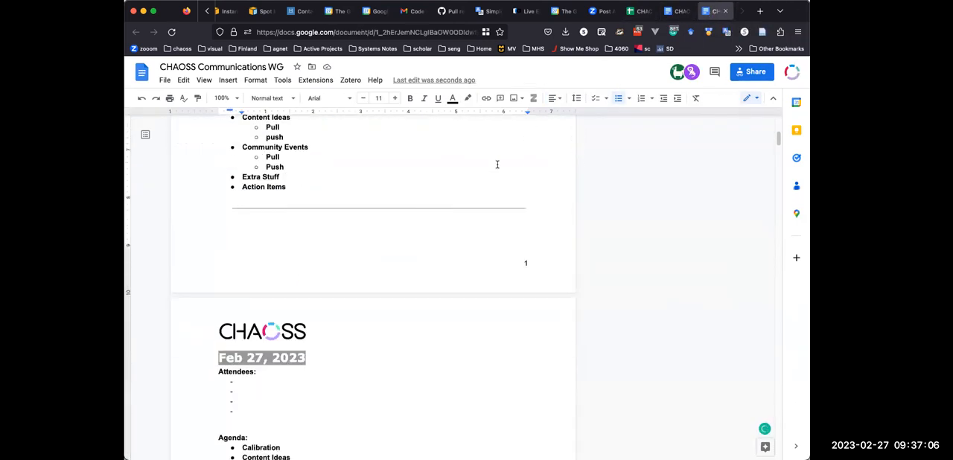
scroll(down, 3)
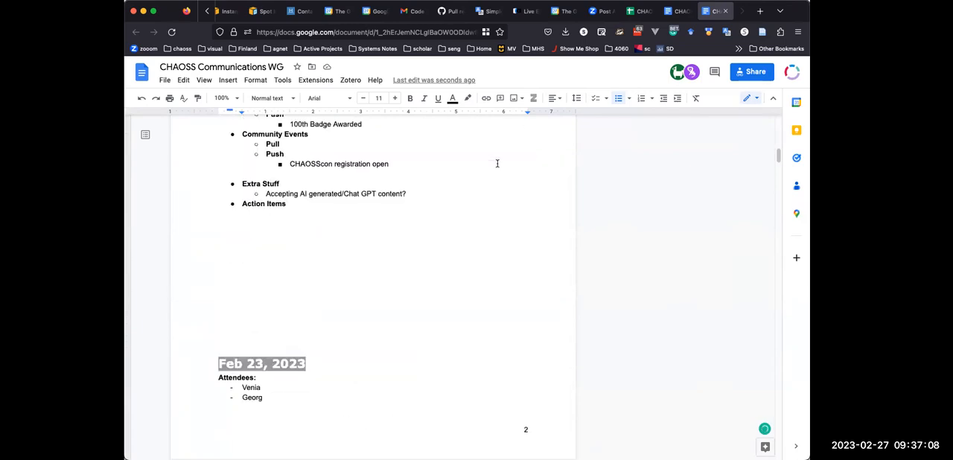
scroll(up, 3)
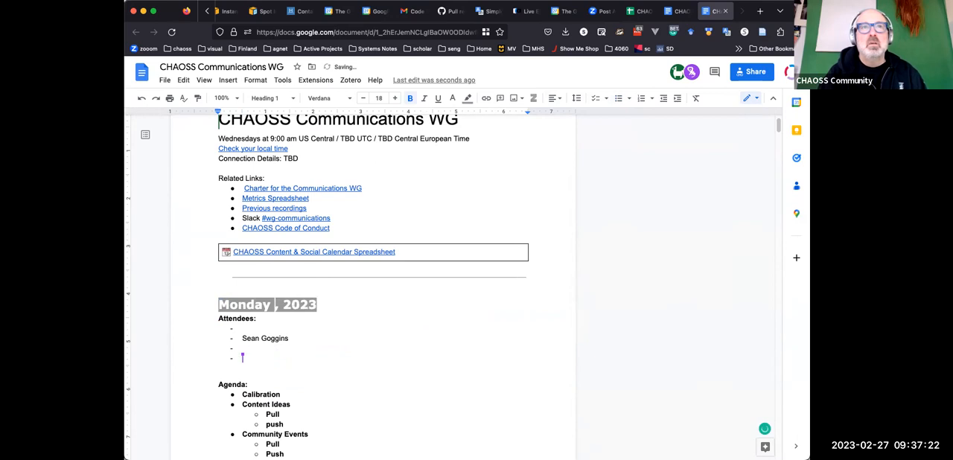
Step: Change the template heading to 'Monday Template 27, 2023' and select a word in the attendee list
text(February 2)
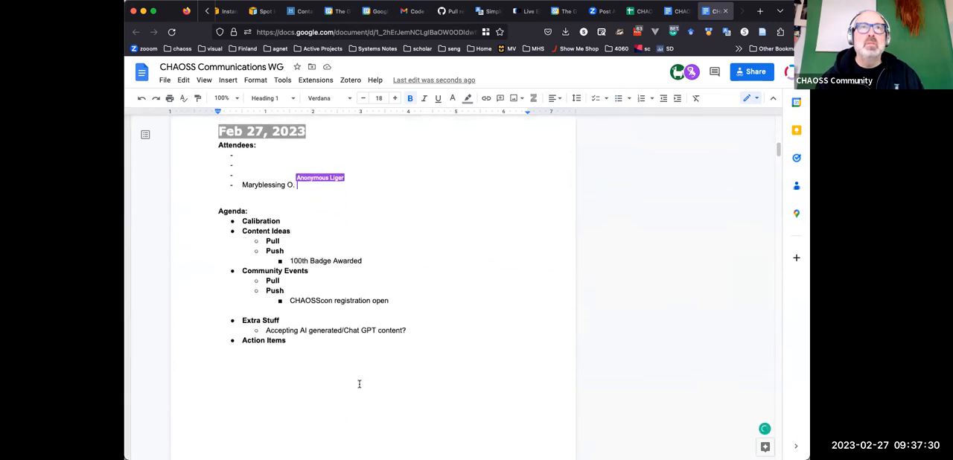
scroll(up, 3)
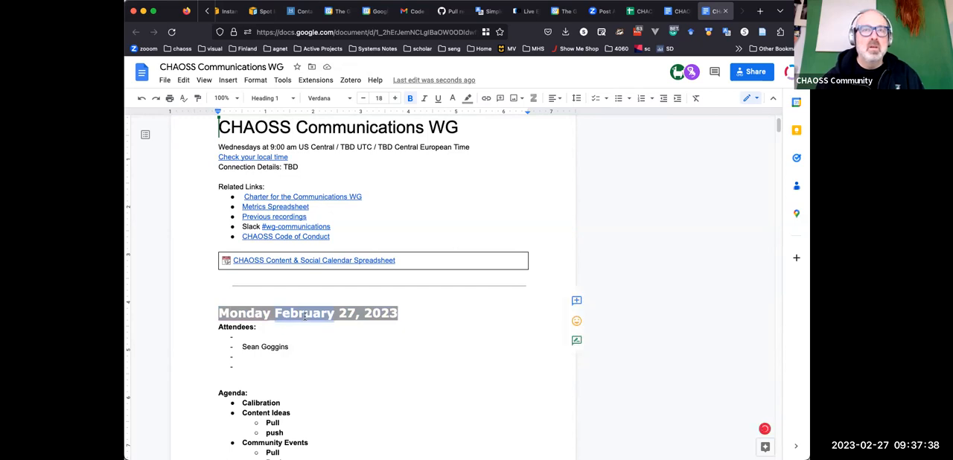
text(Temp)
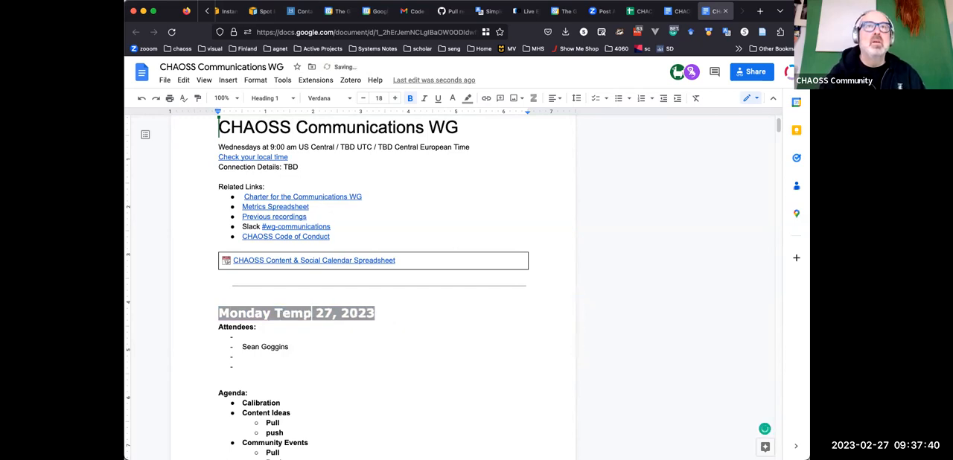
text(late)
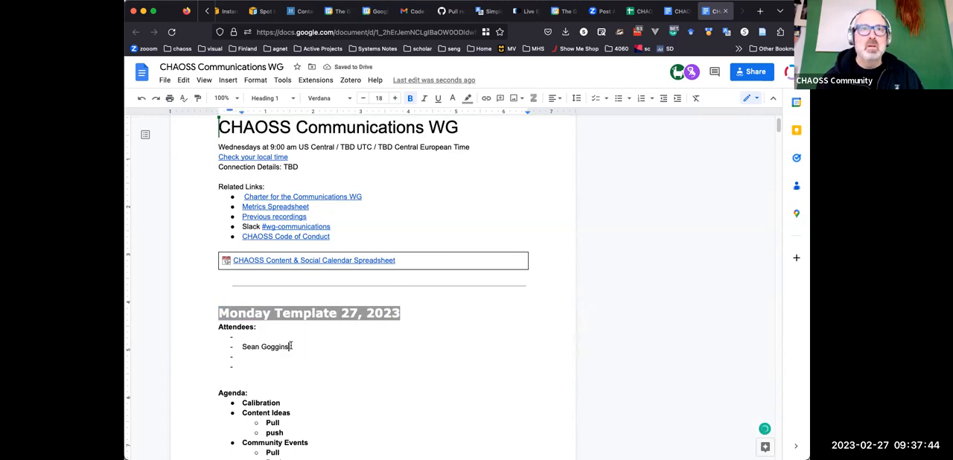
click(291, 346)
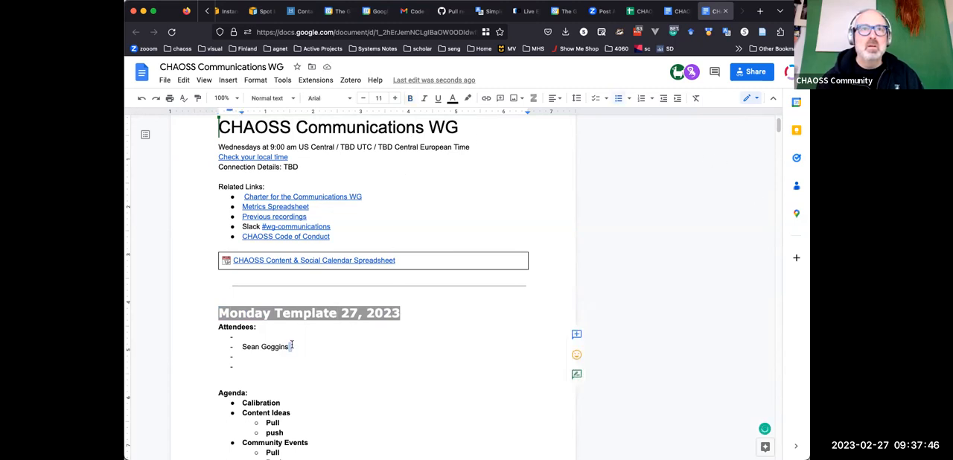
double_click(265, 347)
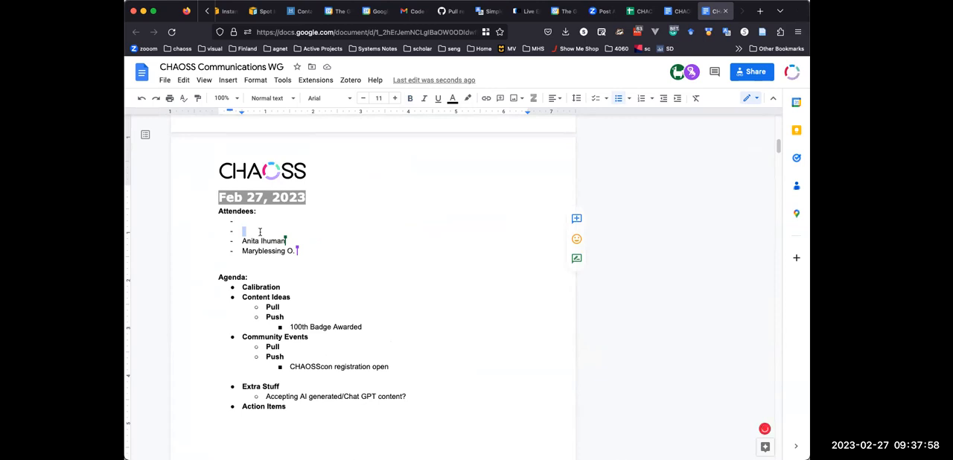
text(Sean)
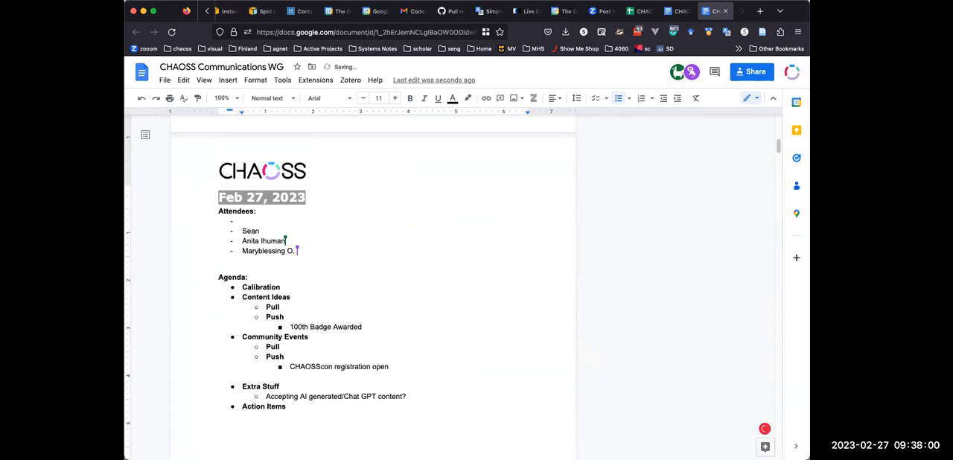
text(Goggins)
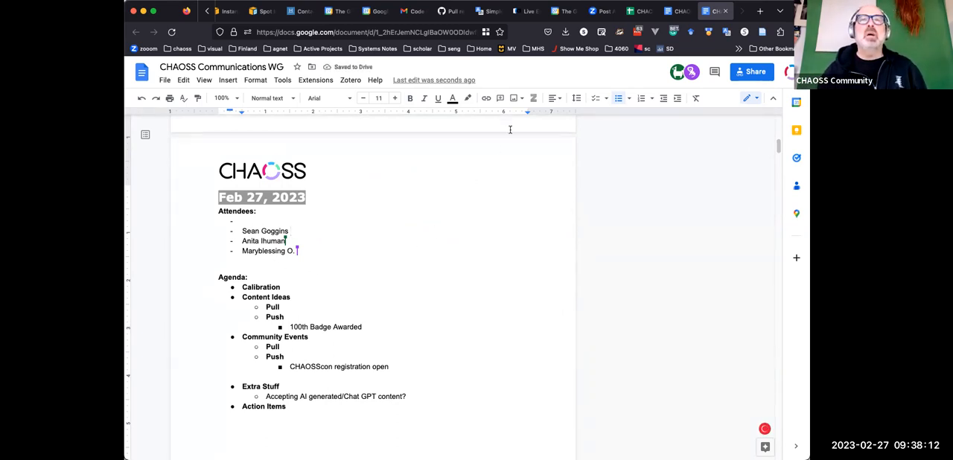
right_click(393, 227)
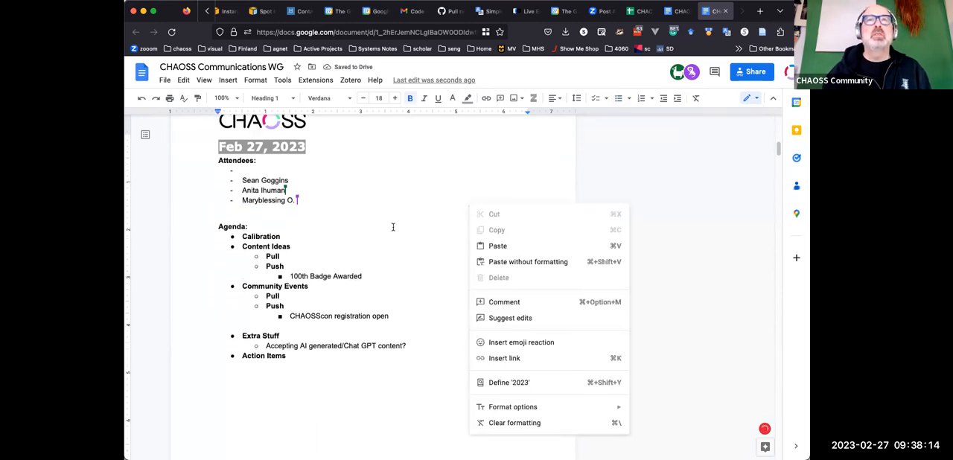
scroll(down, 3)
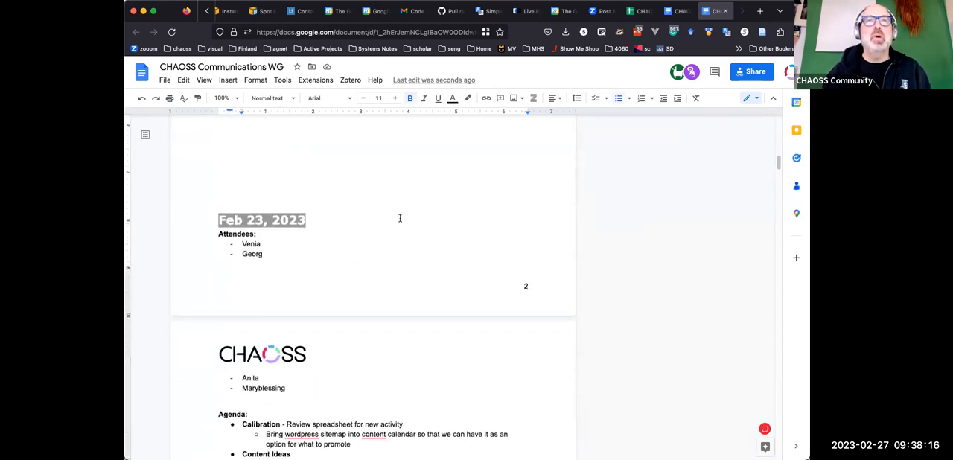
scroll(down, 3)
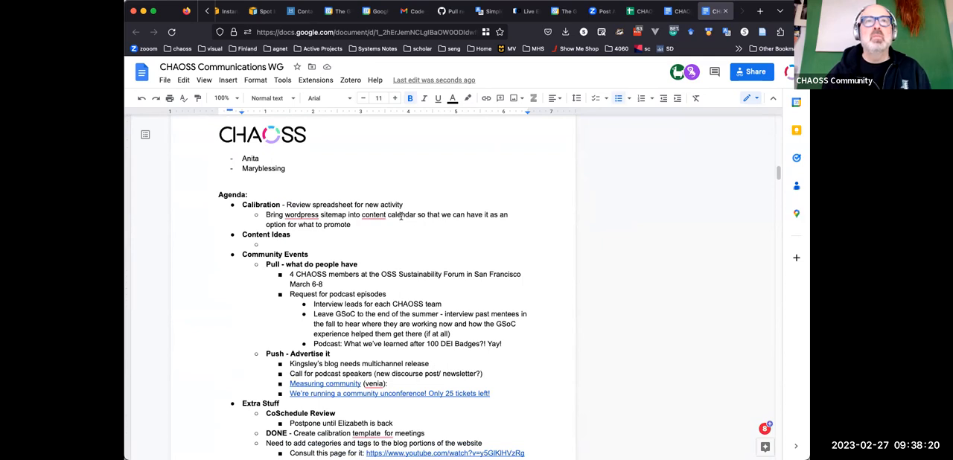
scroll(down, 3)
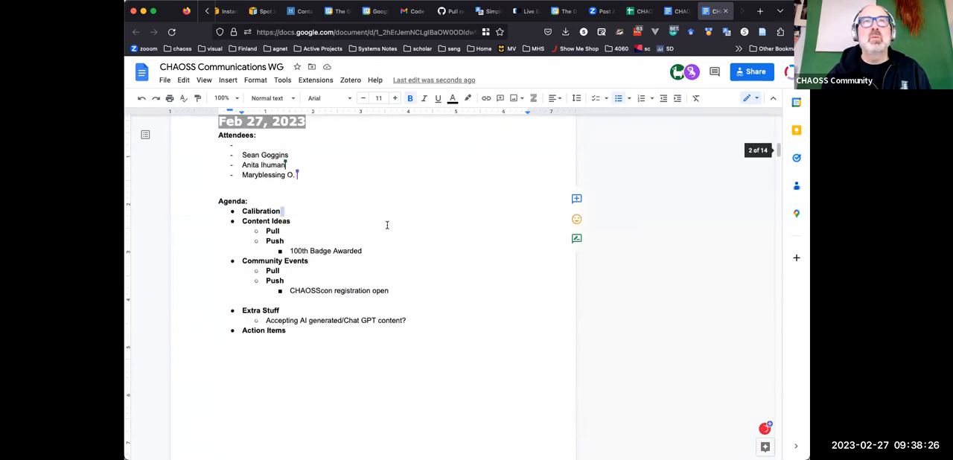
scroll(up, 3)
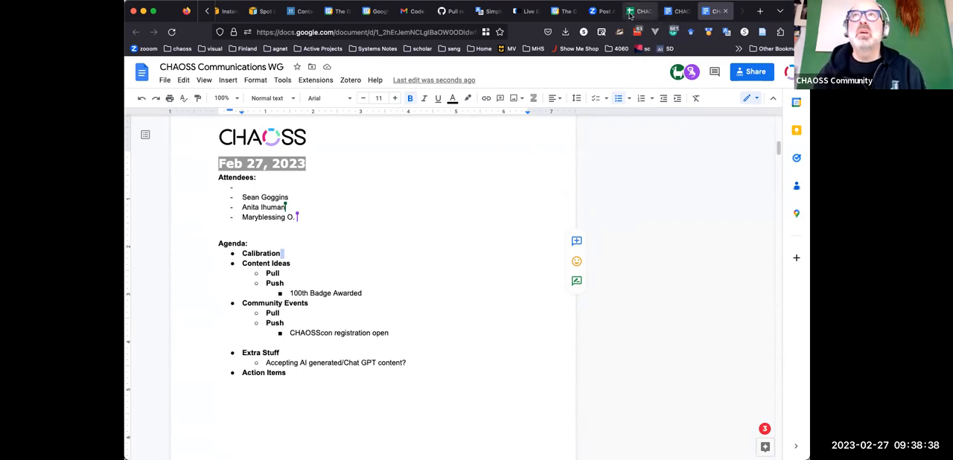
click(639, 10)
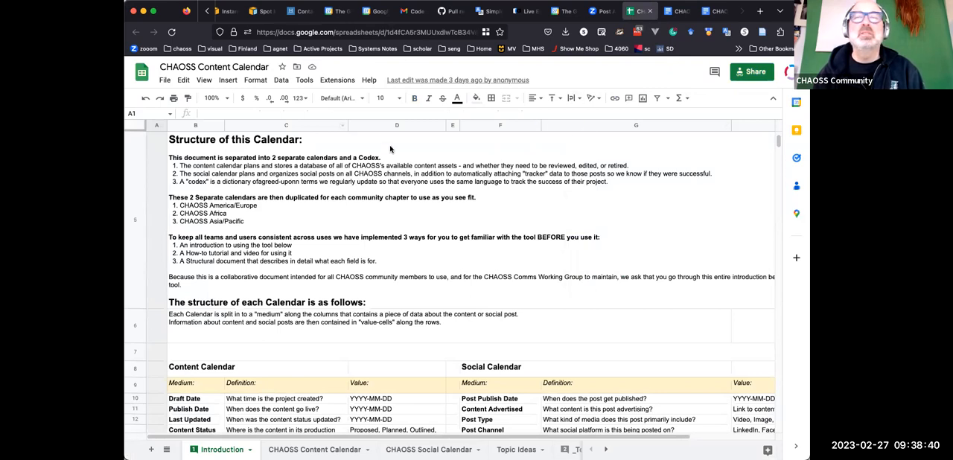
mouse_move(382, 139)
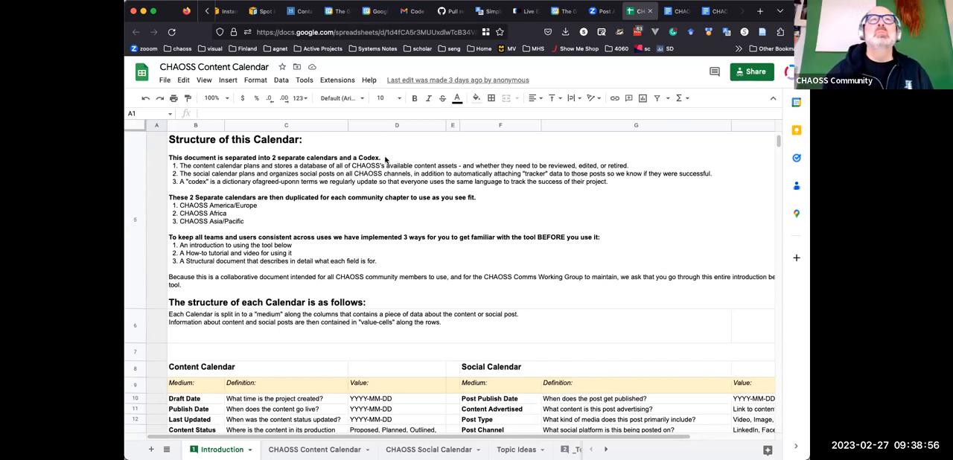
scroll(down, 3)
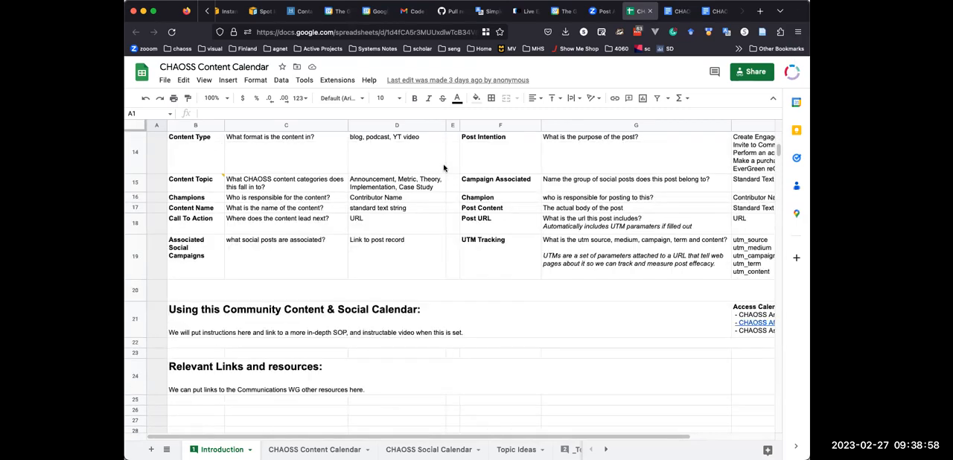
scroll(up, 3)
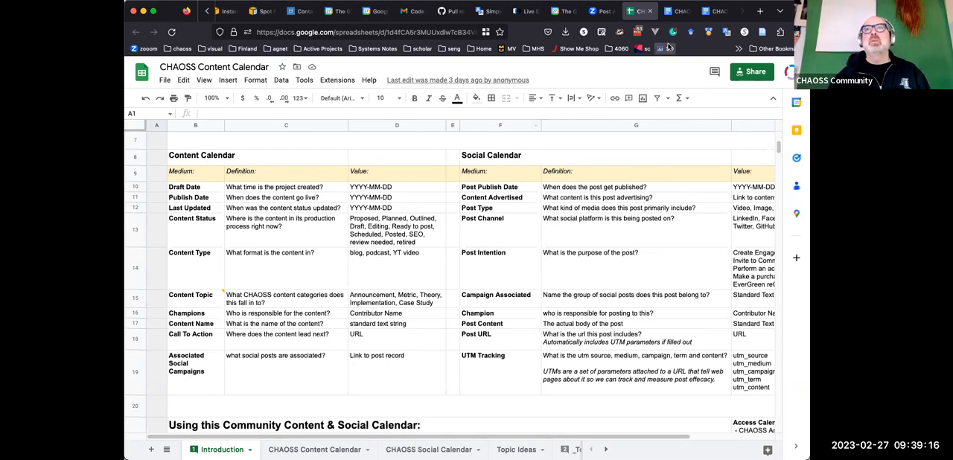
click(674, 11)
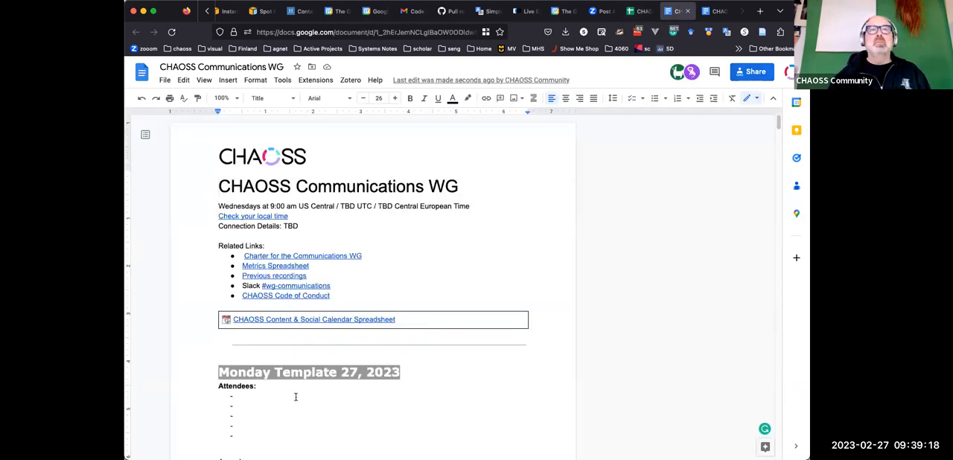
Step: Note under Calibration the plan to use the WordPress site map in place of our spreadsheet
scroll(down, 3)
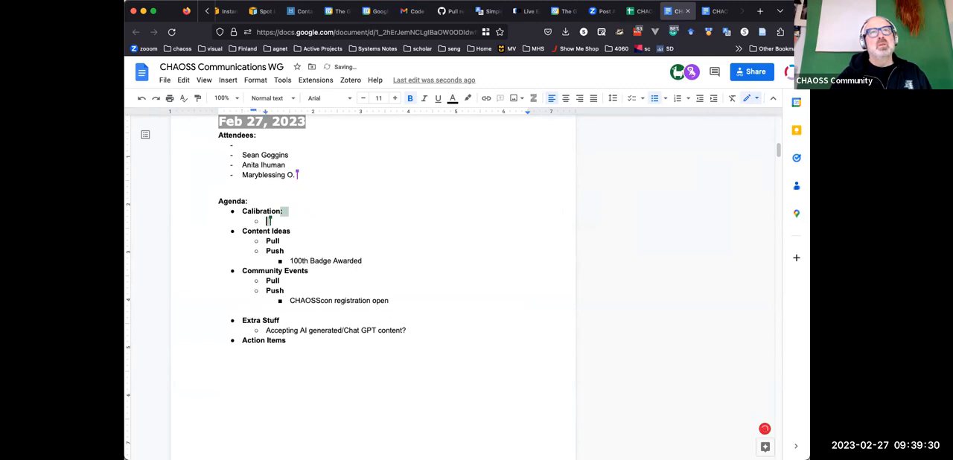
text(Wo)
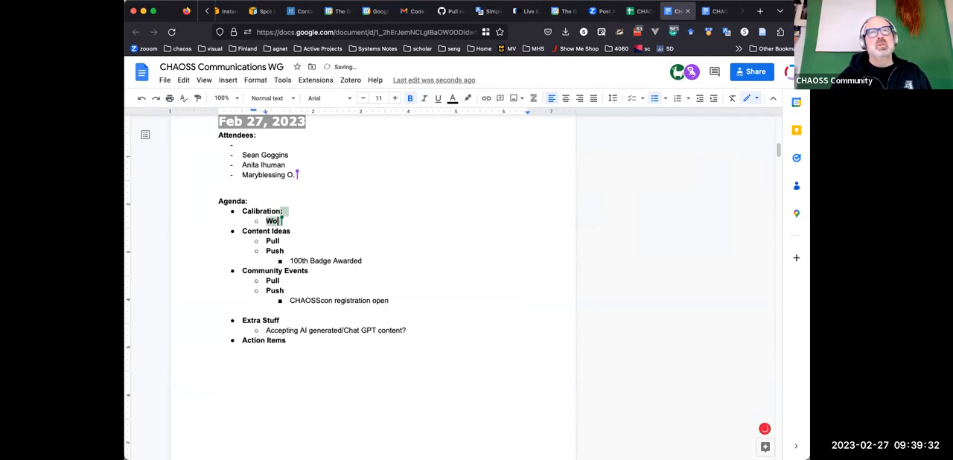
text(Plan is to use wordpress site)
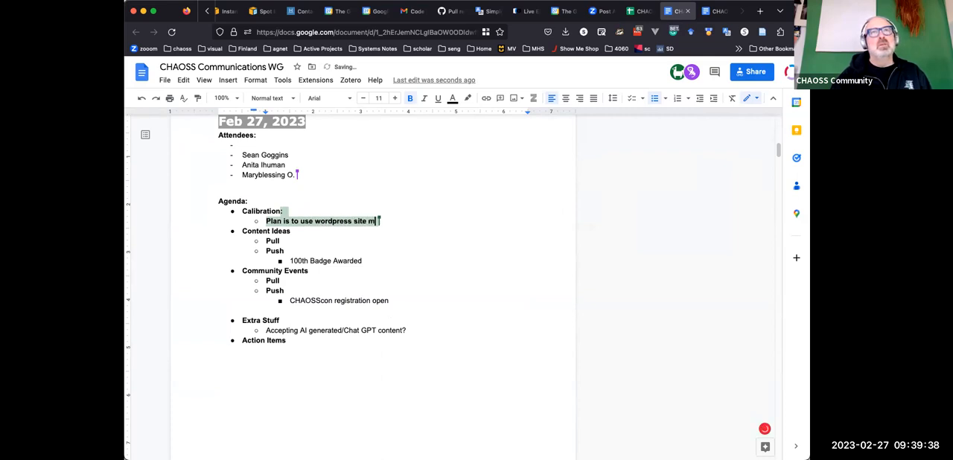
text(map)
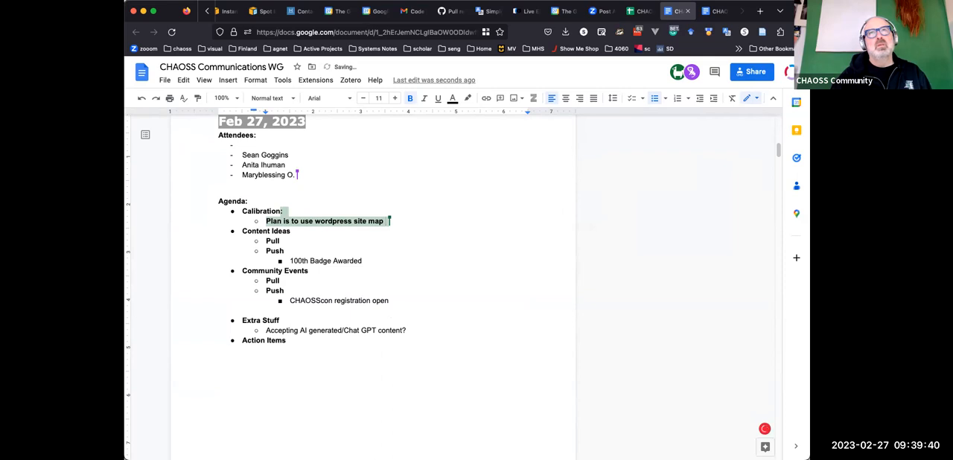
text(in place)
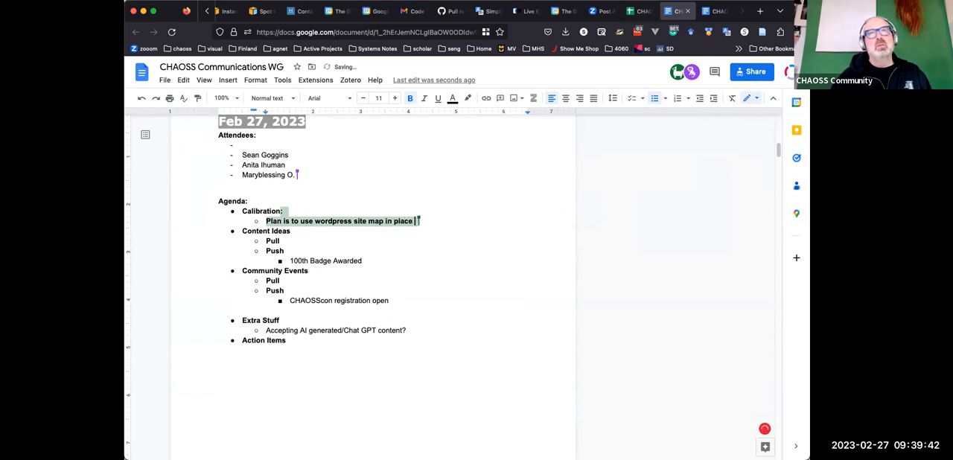
text(our)
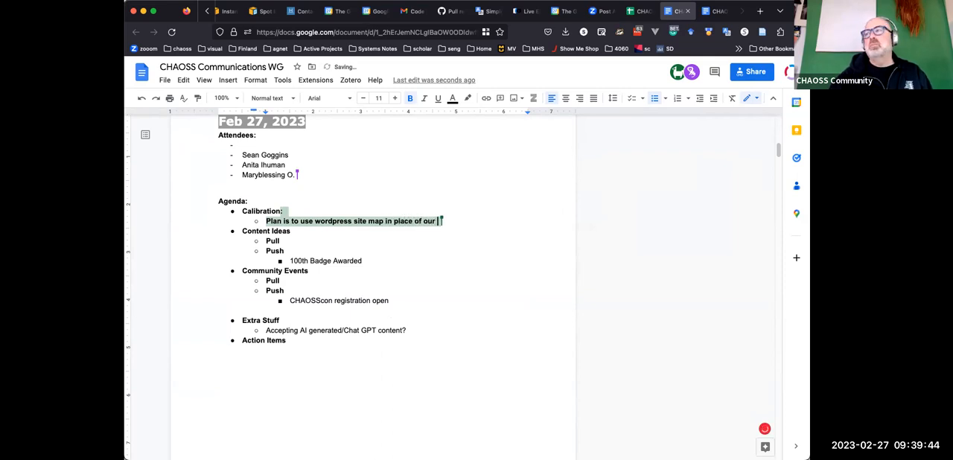
text(sp)
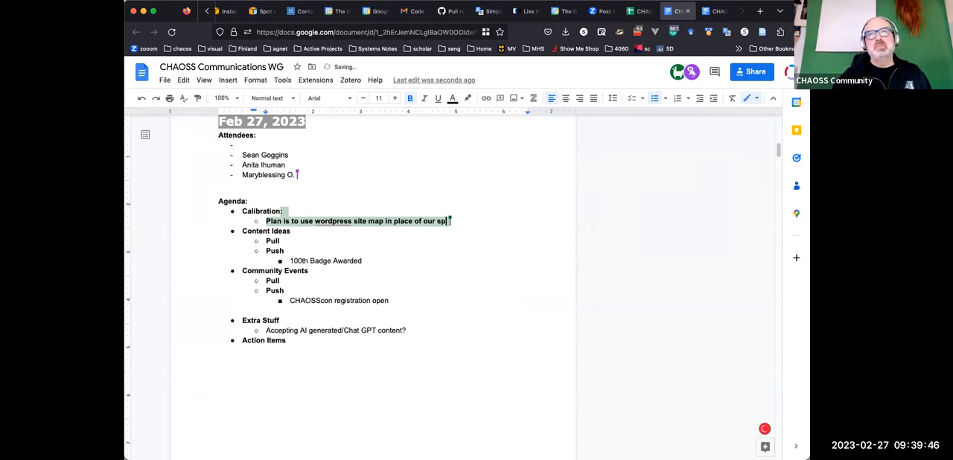
text(readsh)
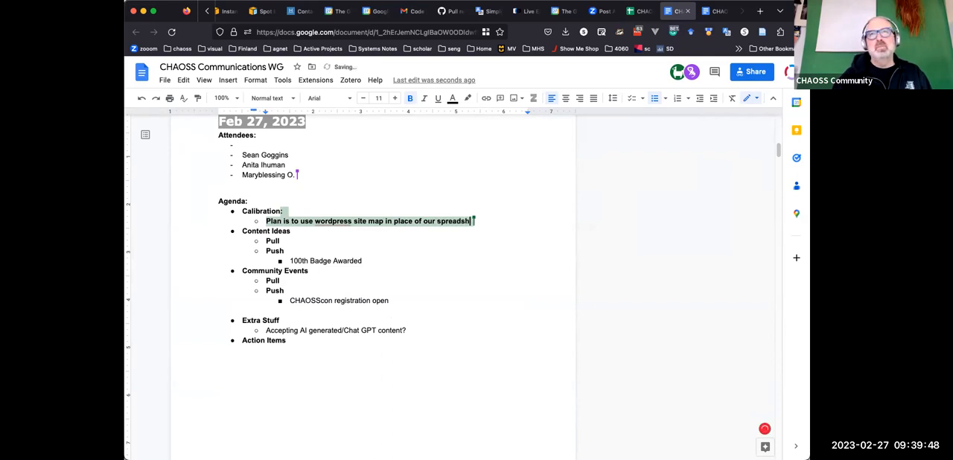
text(eet:)
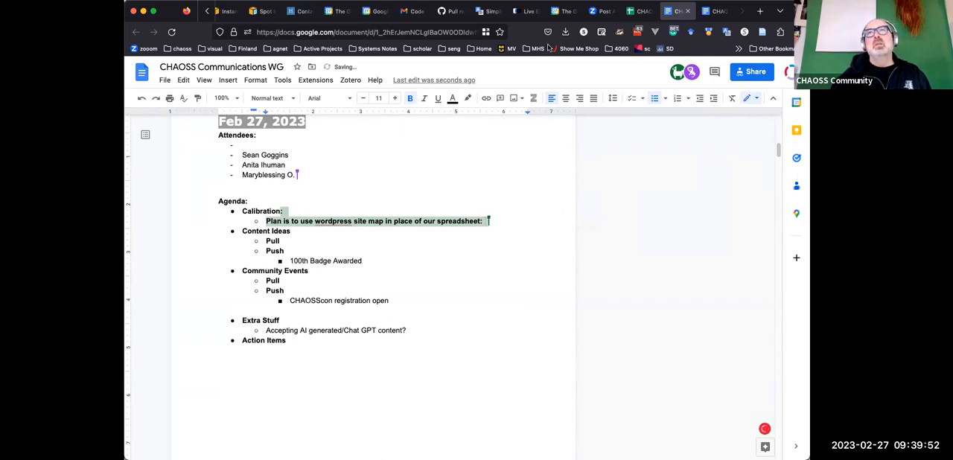
Step: Paste the content calendar spreadsheet's link after the calibration note
click(630, 11)
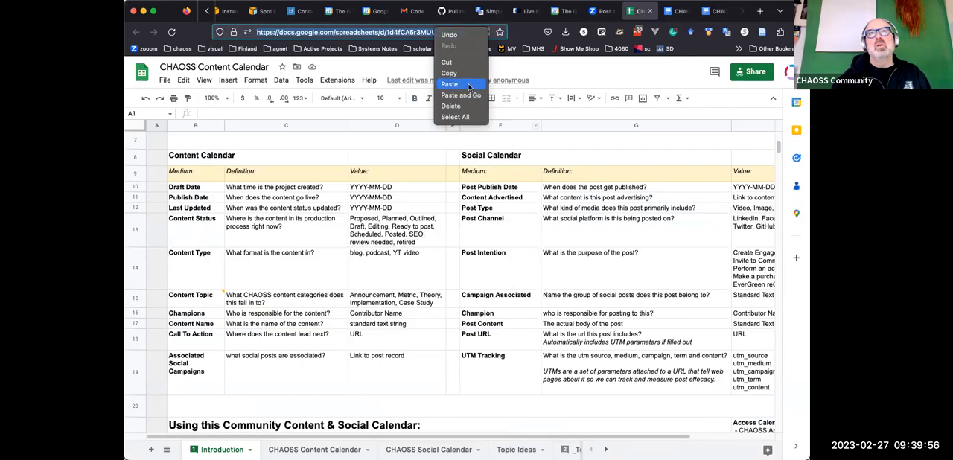
click(704, 10)
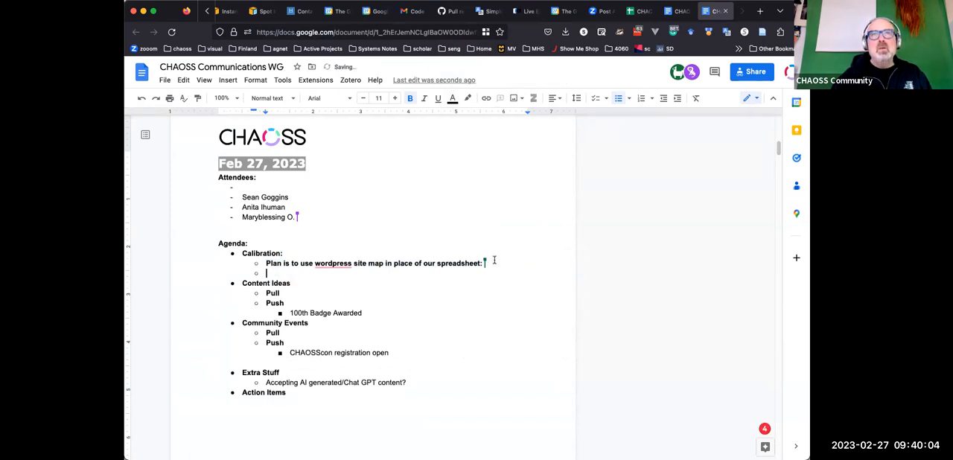
key(Backspace)
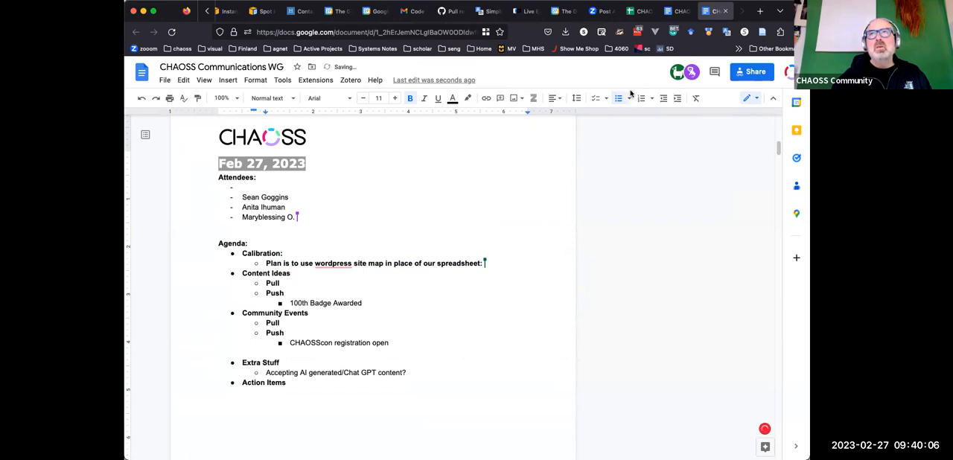
click(631, 11)
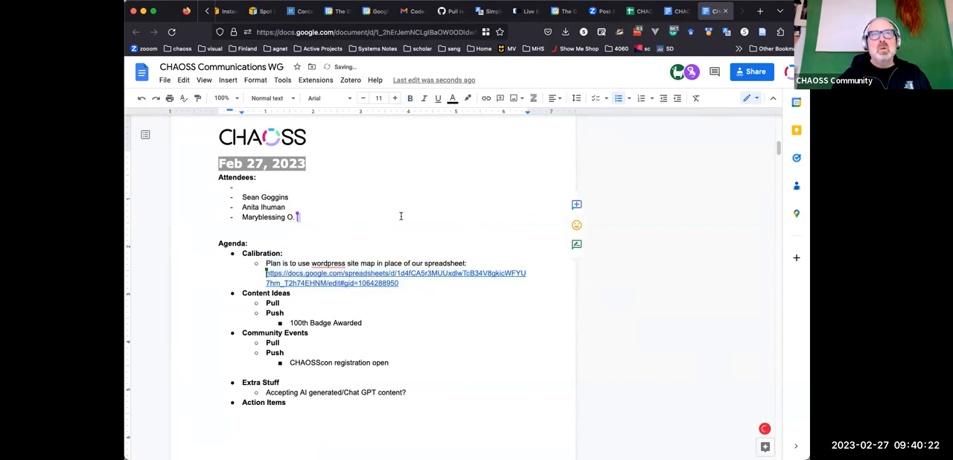
scroll(up, 3)
text([AI: )
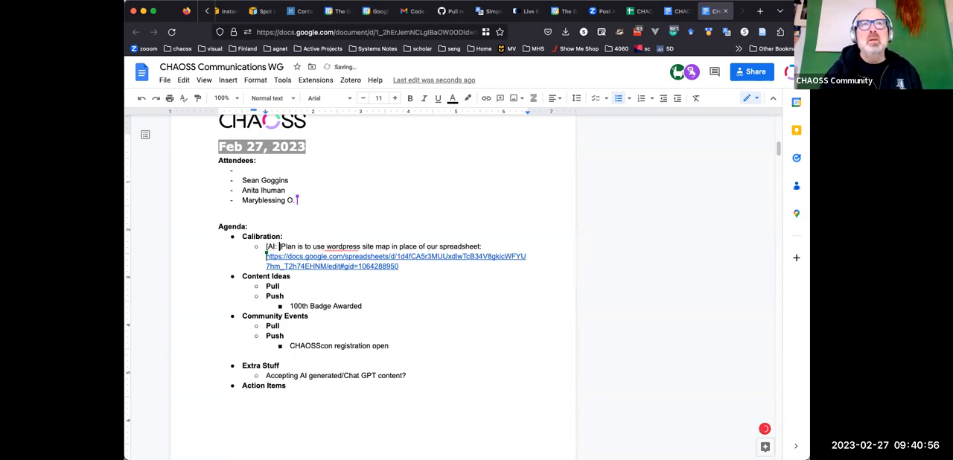
Step: Prefix the calibration note with an [AI: We think Venia …] action-item tag
text(We think)
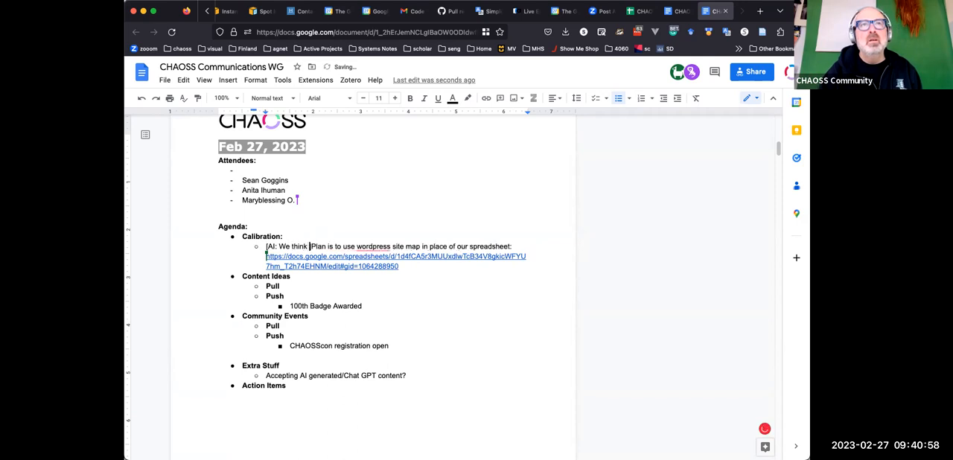
text(Venia)
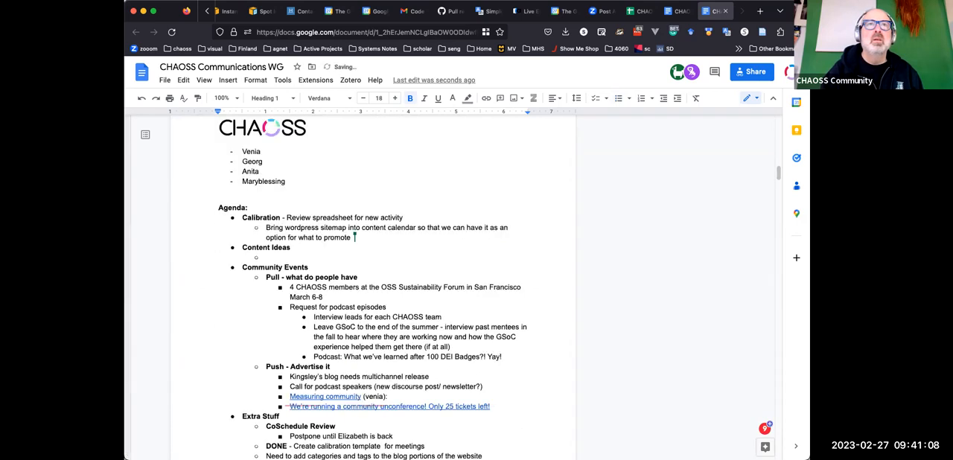
scroll(up, 3)
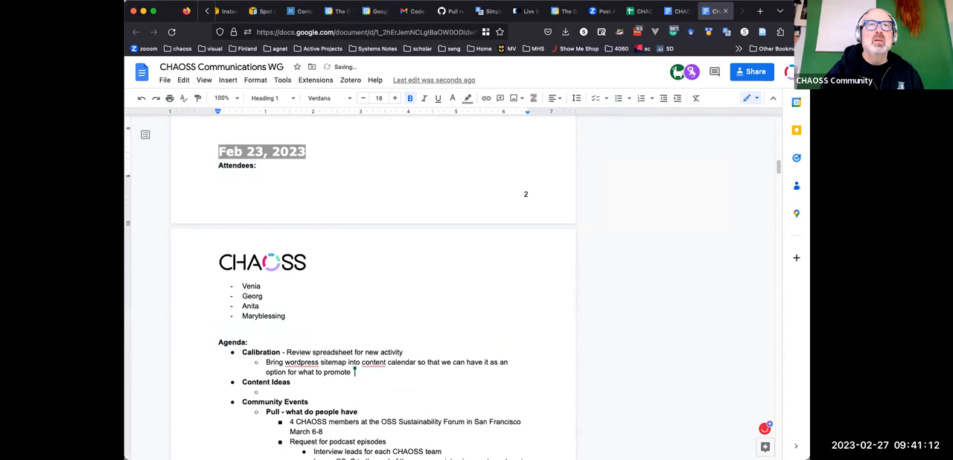
scroll(down, 3)
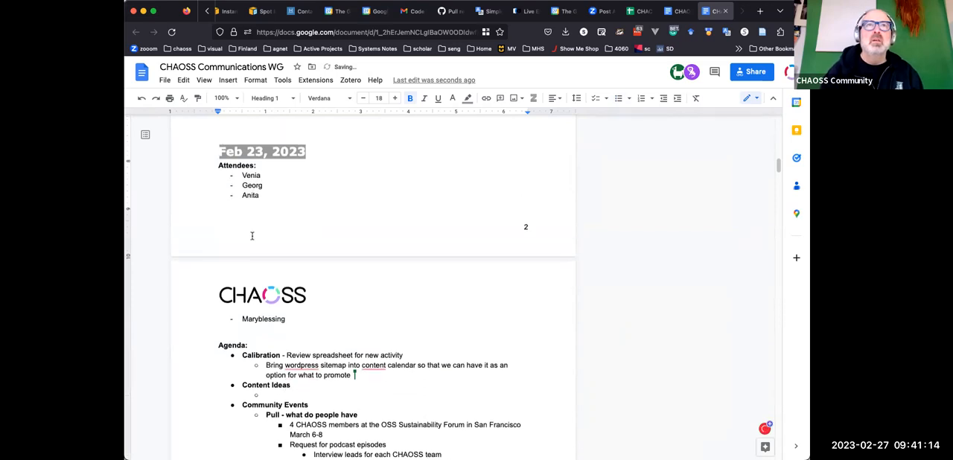
scroll(down, 3)
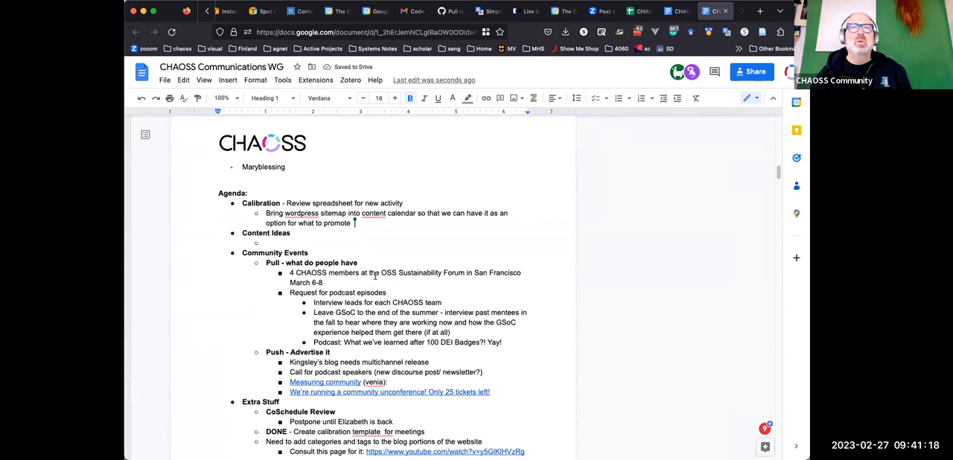
mouse_move(377, 261)
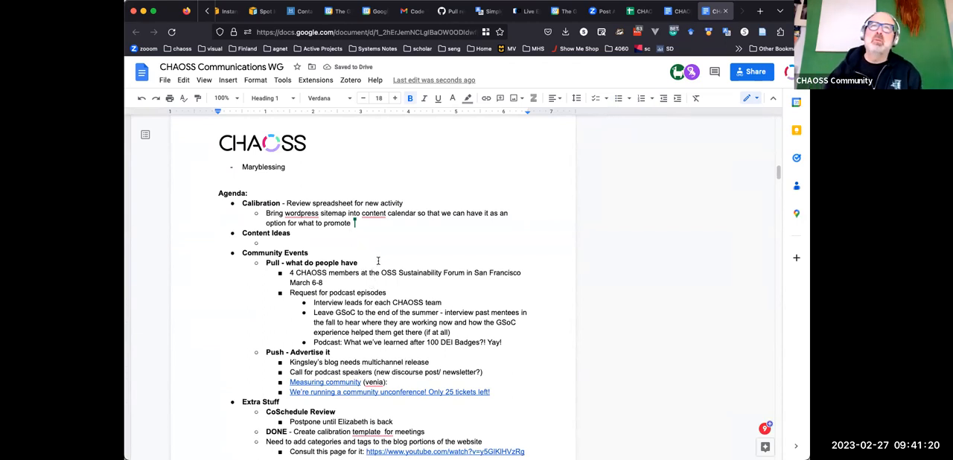
scroll(up, 3)
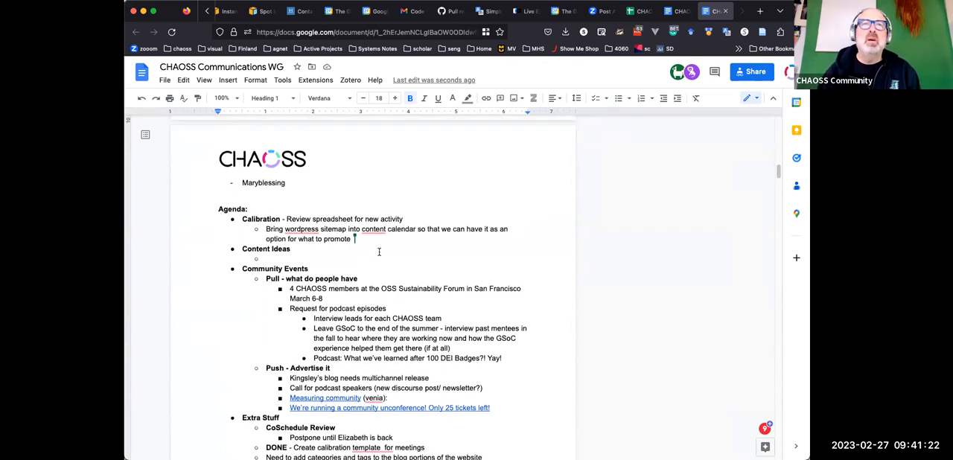
scroll(down, 3)
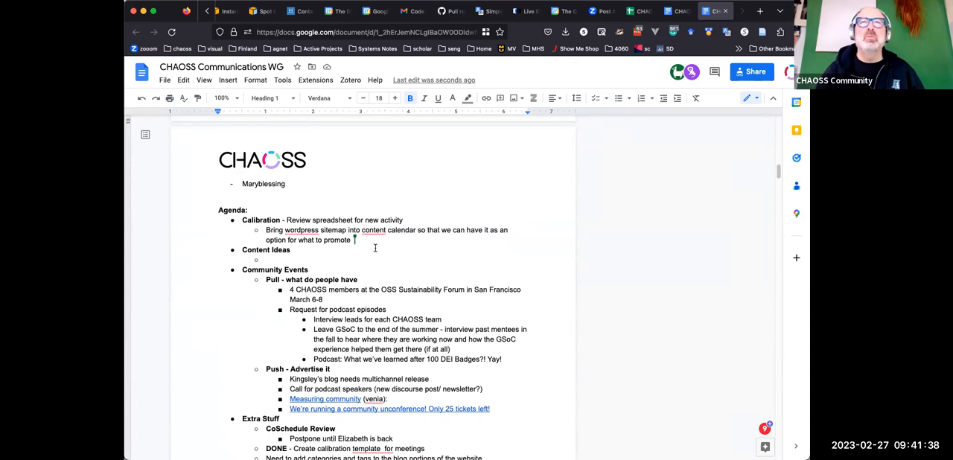
mouse_move(441, 261)
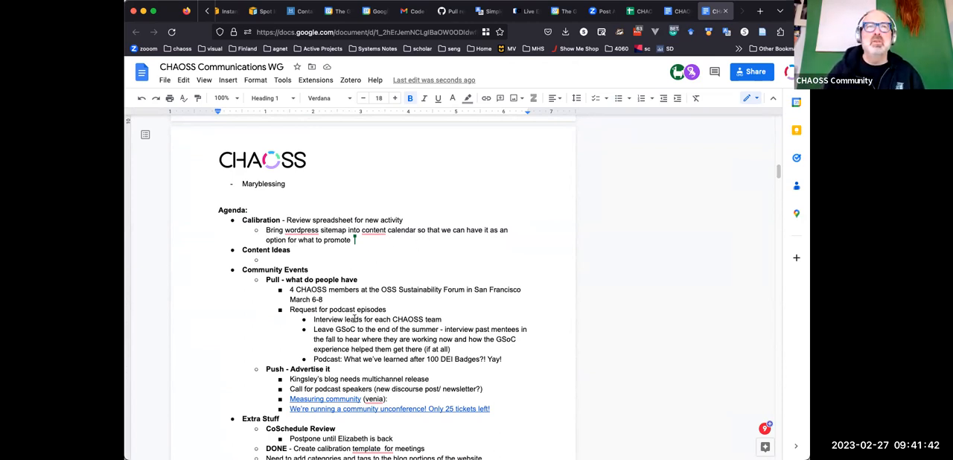
double_click(376, 320)
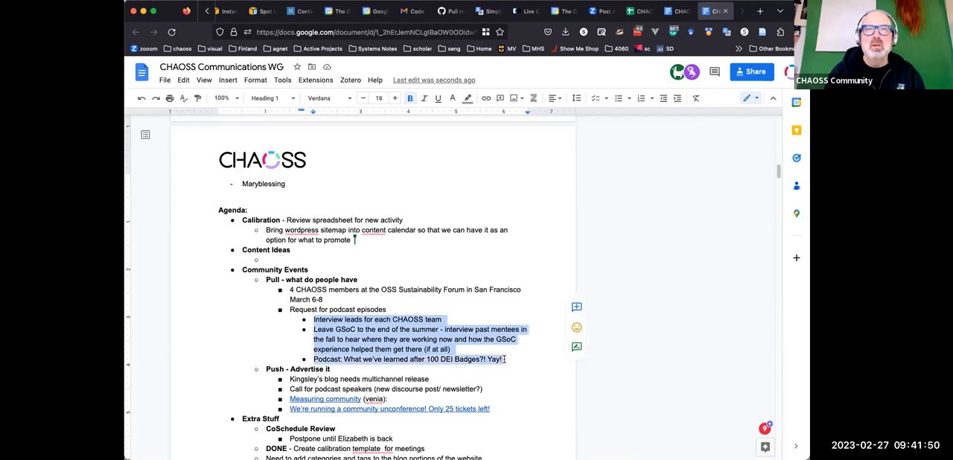
click(500, 353)
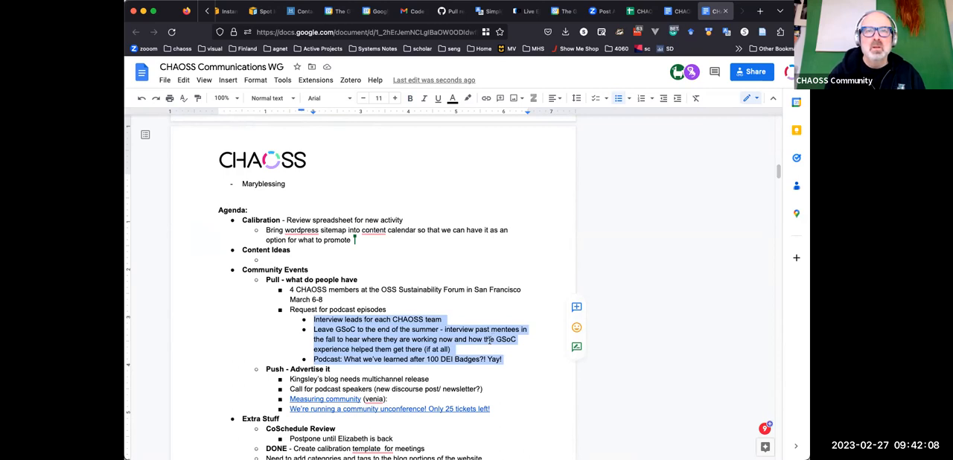
scroll(down, 3)
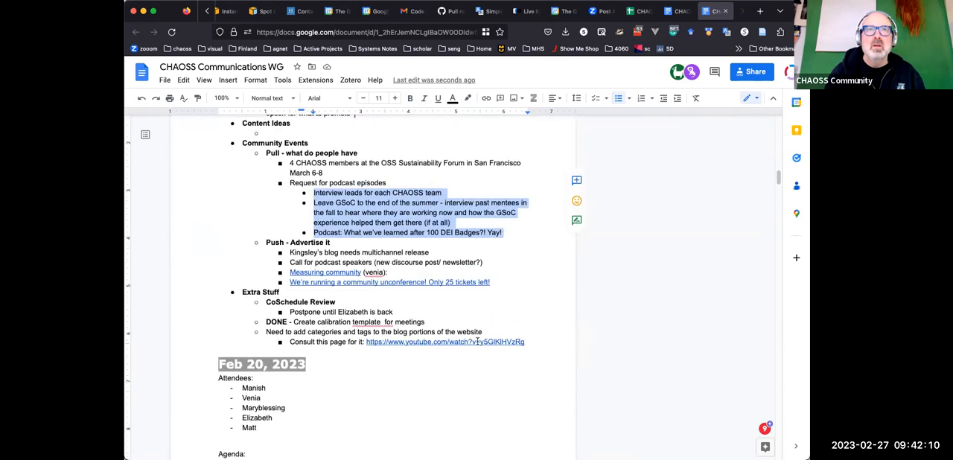
scroll(up, 3)
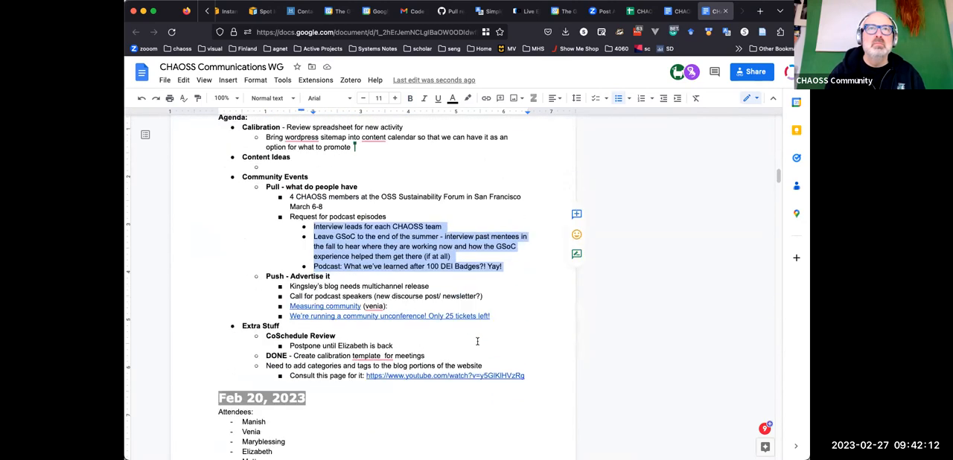
scroll(down, 3)
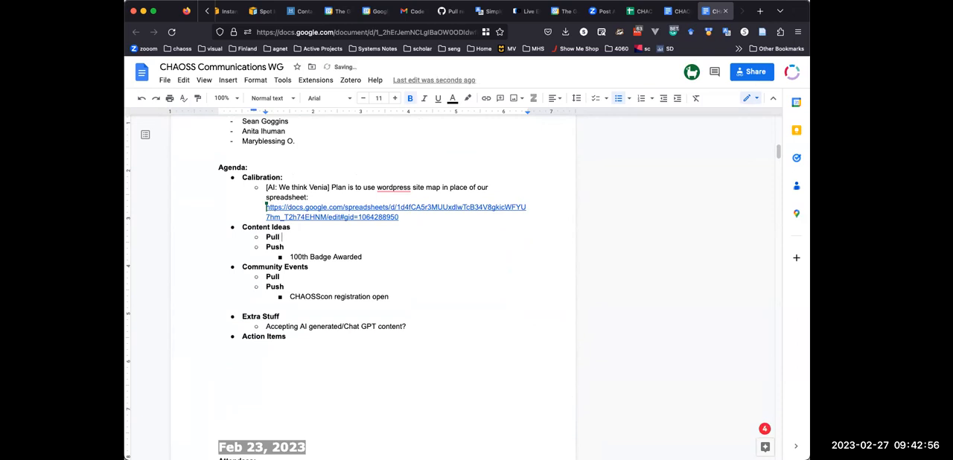
Step: Insert '(In search of members to participate in a panel session before the OSSNA Conference)' before '4 CHAOSS members'
scroll(down, 3)
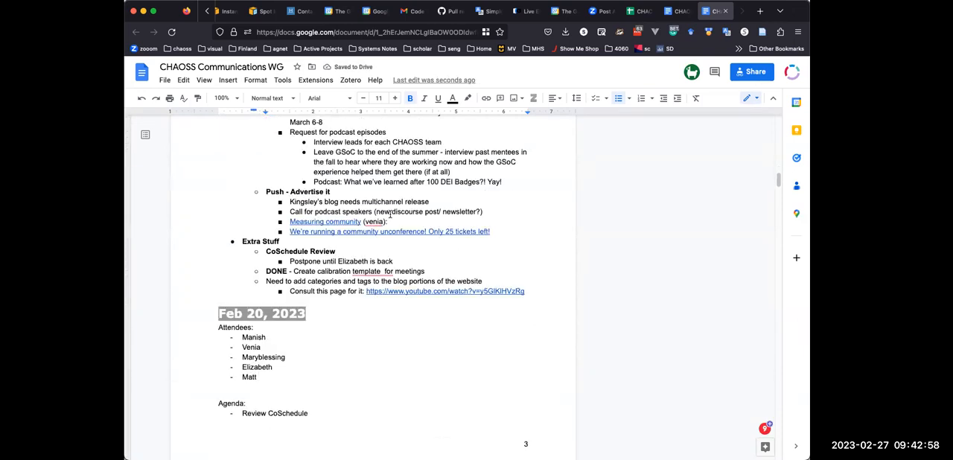
scroll(up, 3)
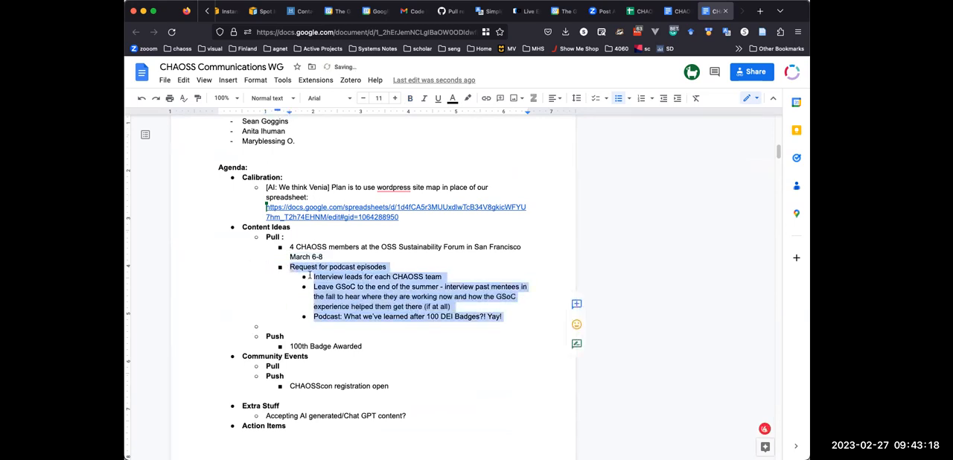
click(270, 325)
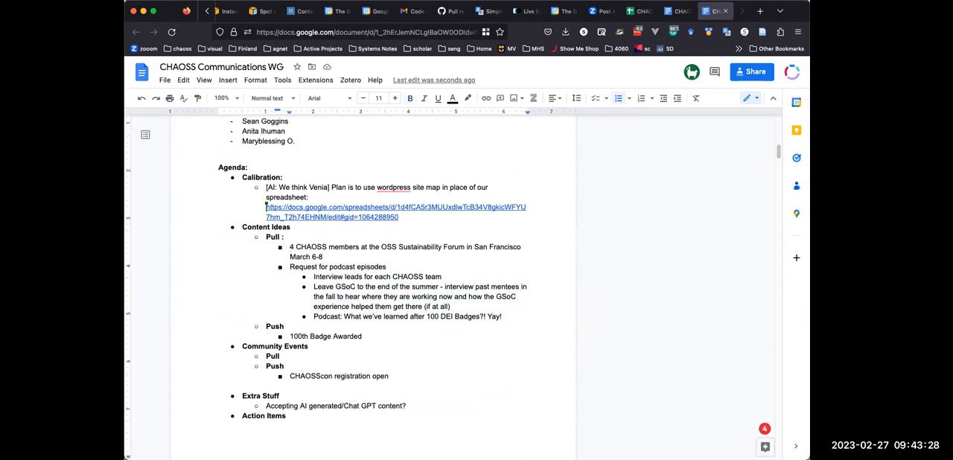
text((In search of members to participate in a panel s4 CHAOSS members at)
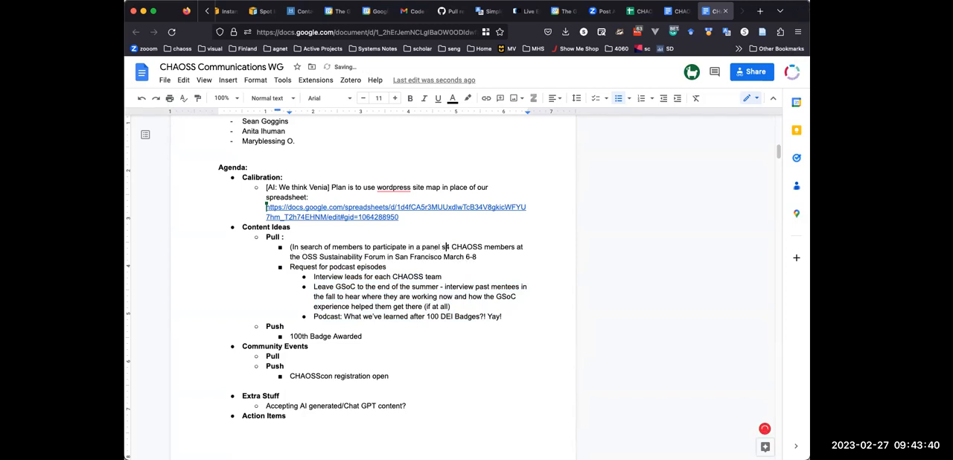
text(ession before the)
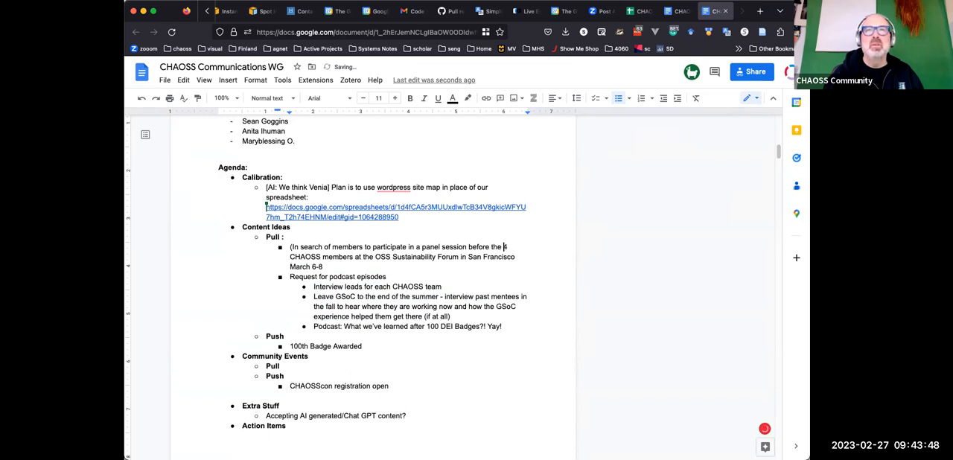
text(OSSNA)
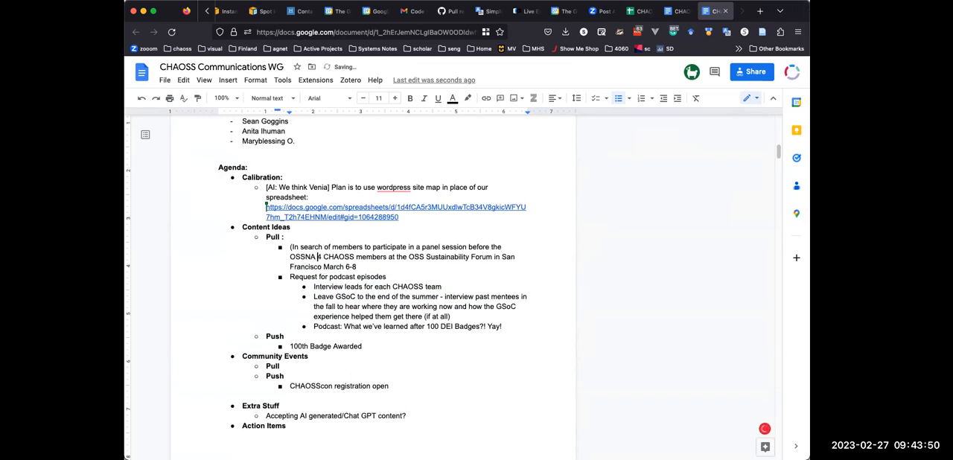
text(Conference)
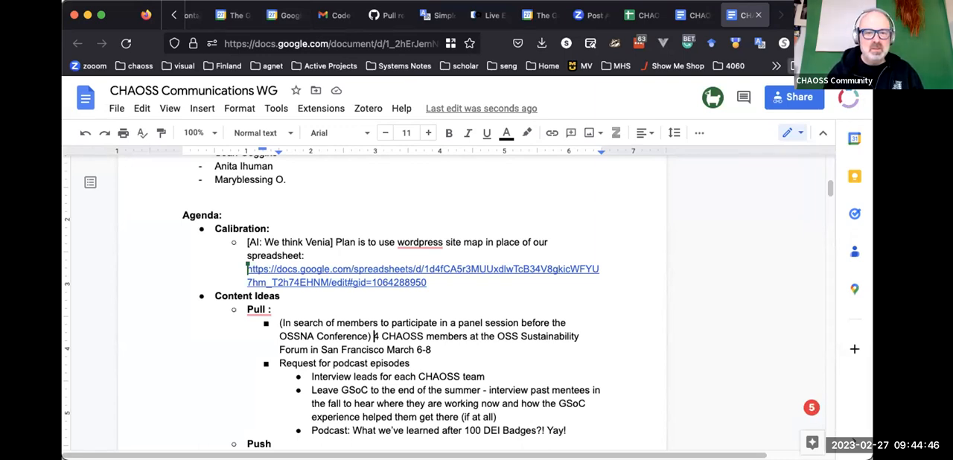
scroll(up, 3)
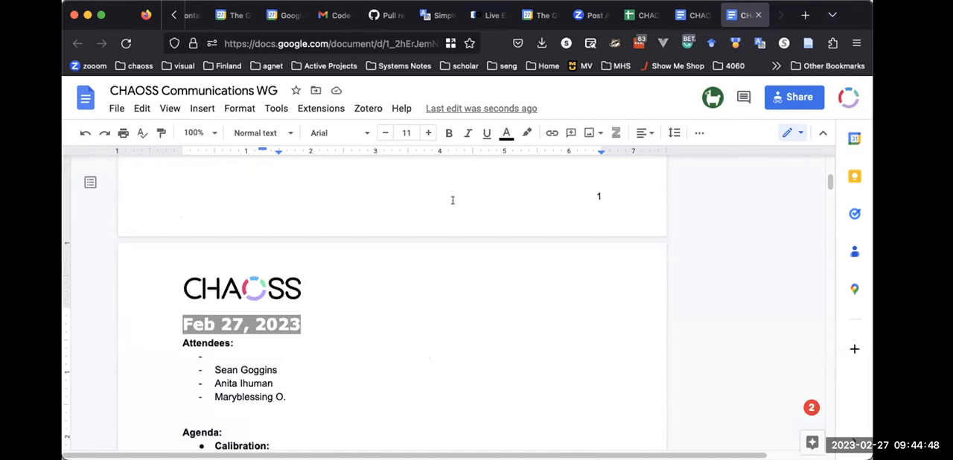
scroll(down, 3)
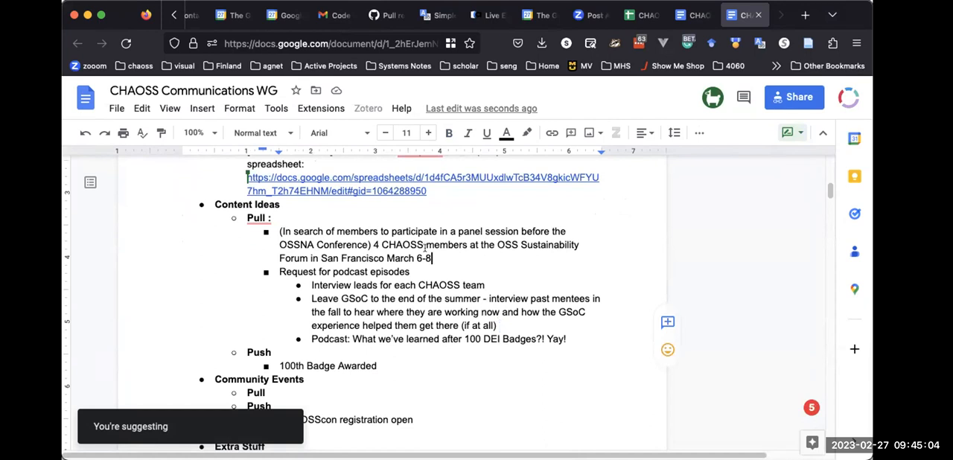
click(787, 133)
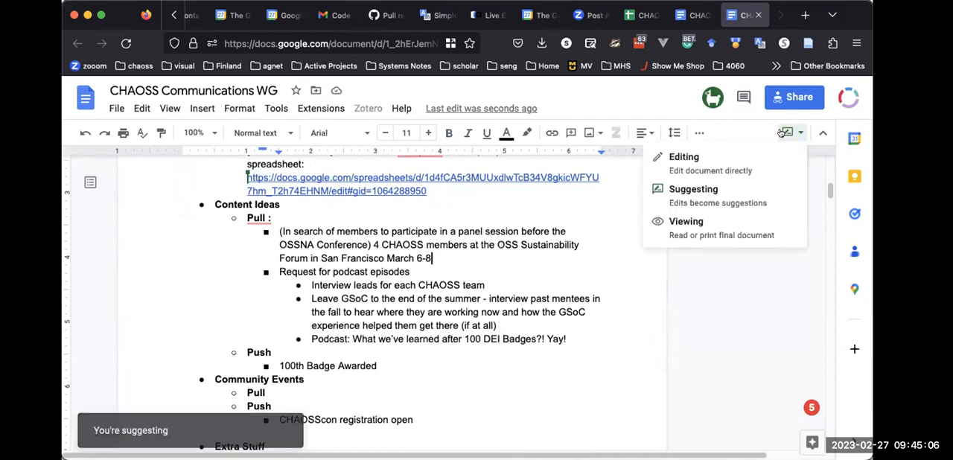
click(682, 157)
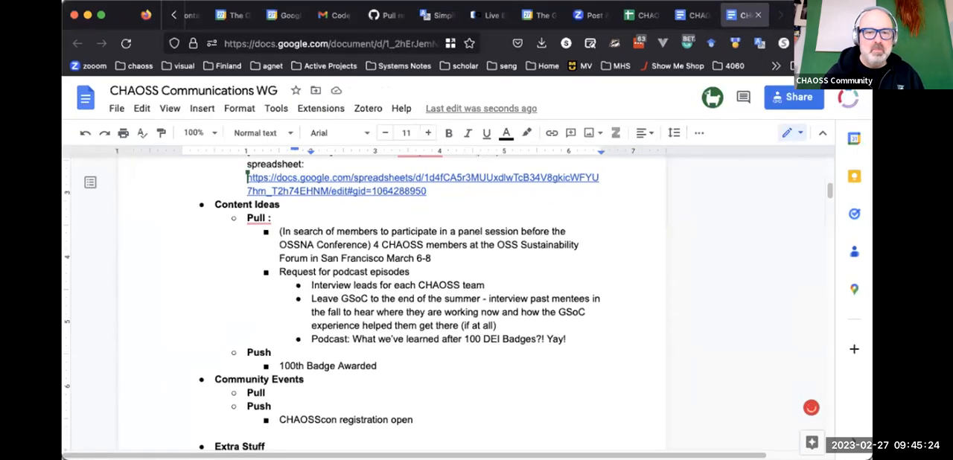
mouse_move(621, 91)
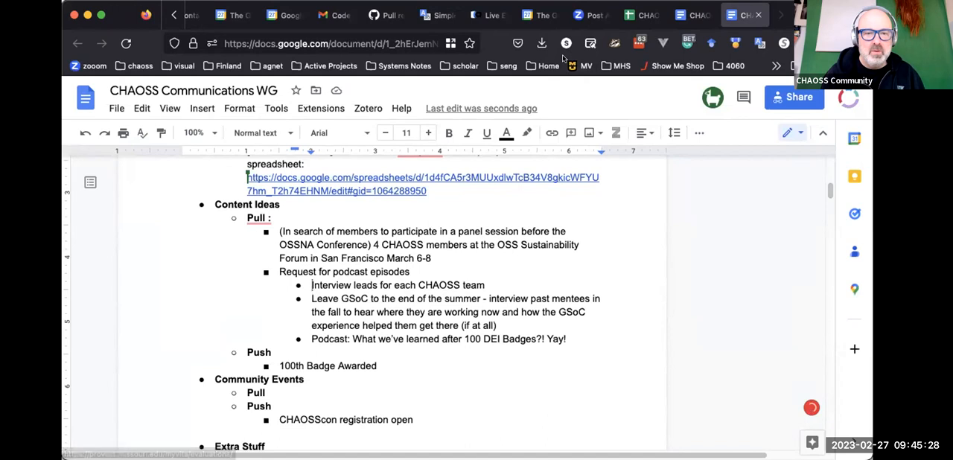
mouse_move(510, 110)
text([)
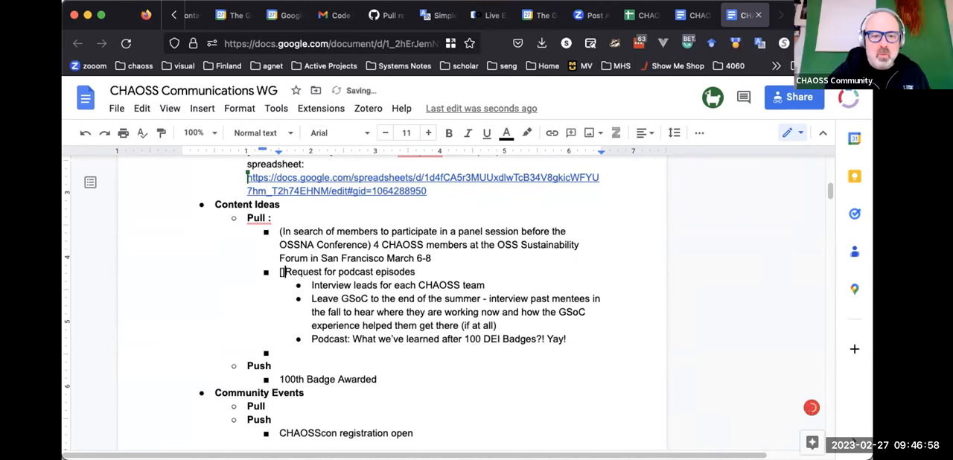
Step: Tag the podcast request item [AI: ???] and the Interview leads item [AI ??]
text(AI:)
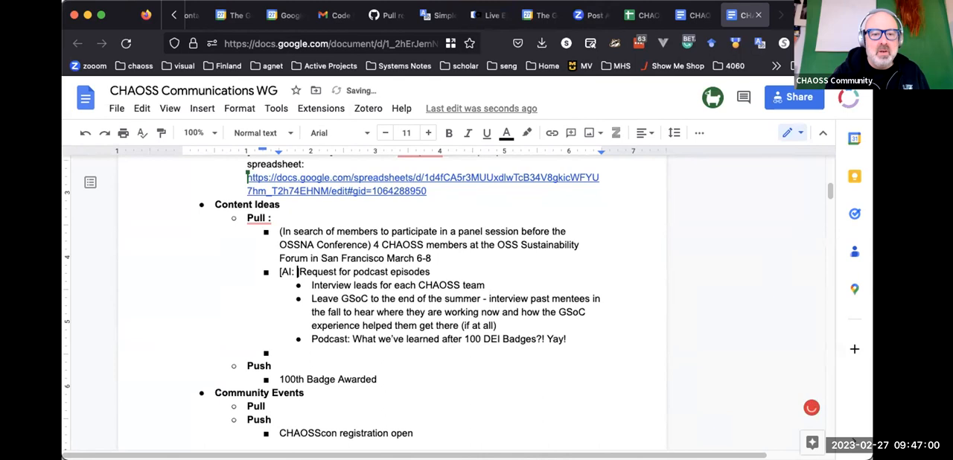
text(??)
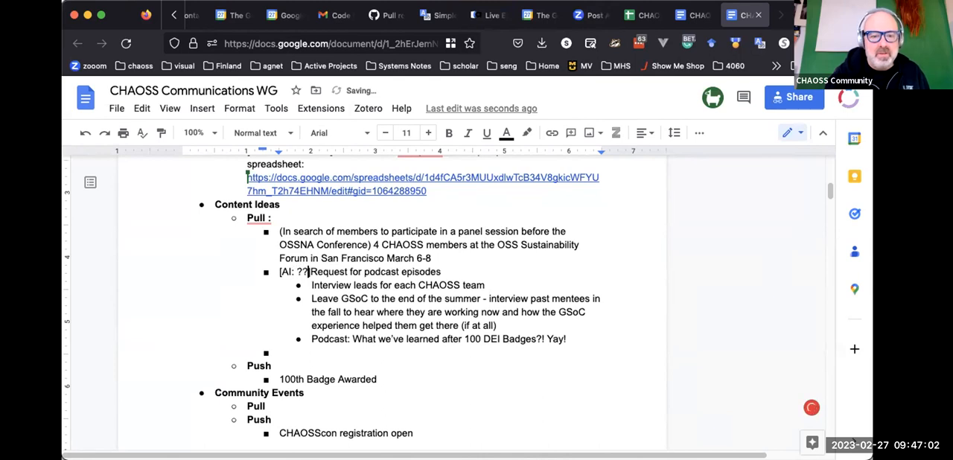
text(?])
click(398, 285)
text([AI )
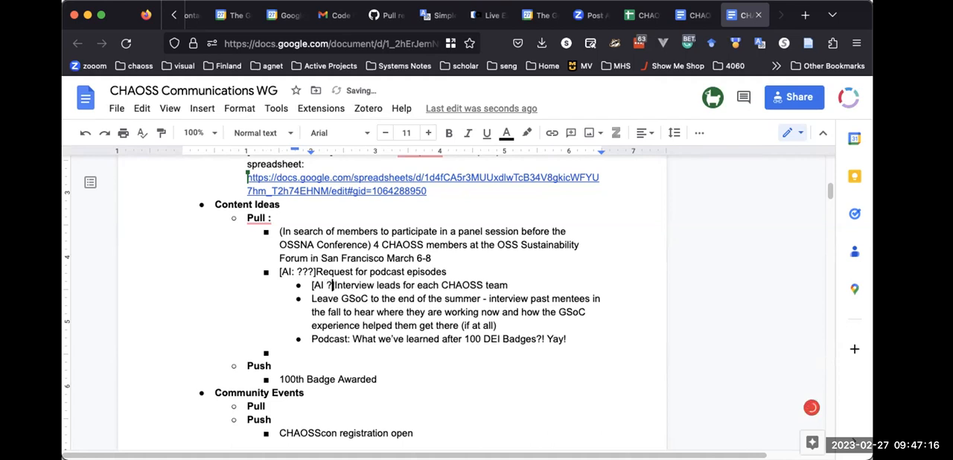
text(?])
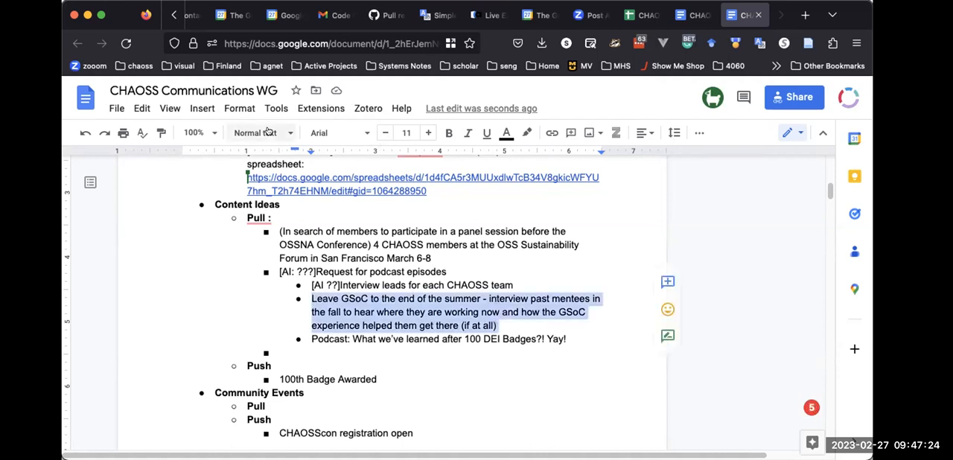
click(261, 132)
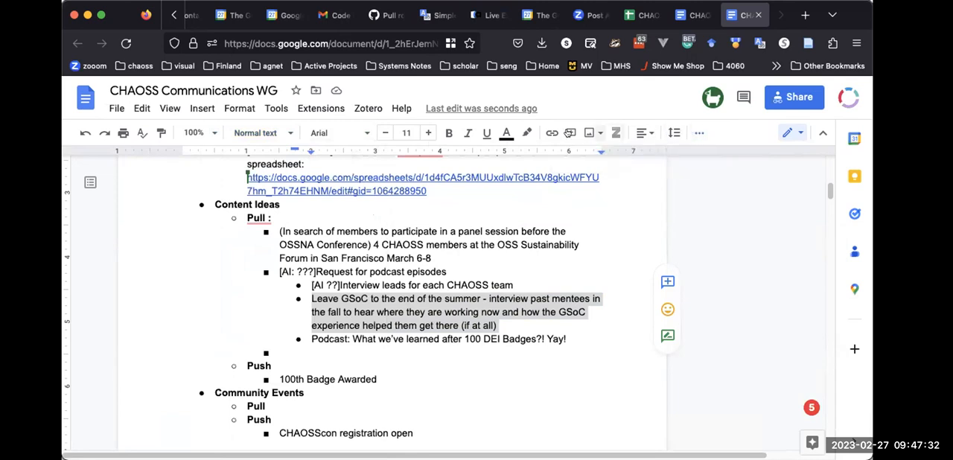
mouse_move(318, 133)
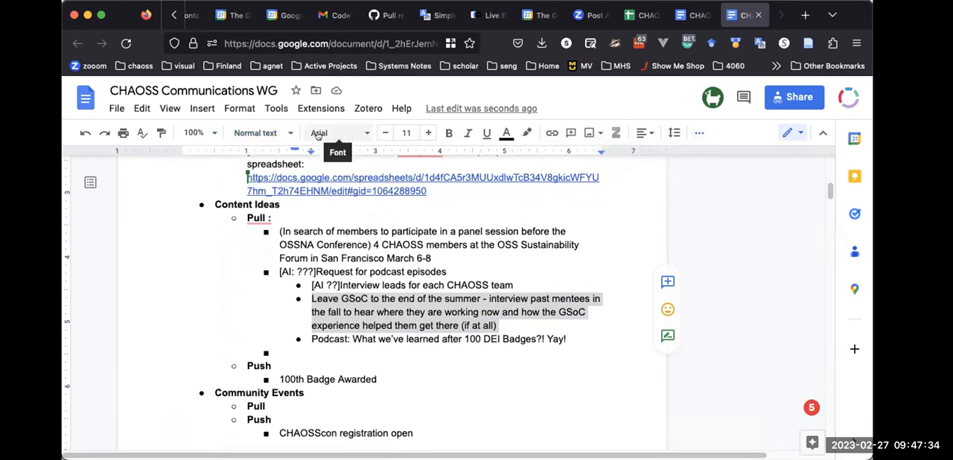
click(258, 132)
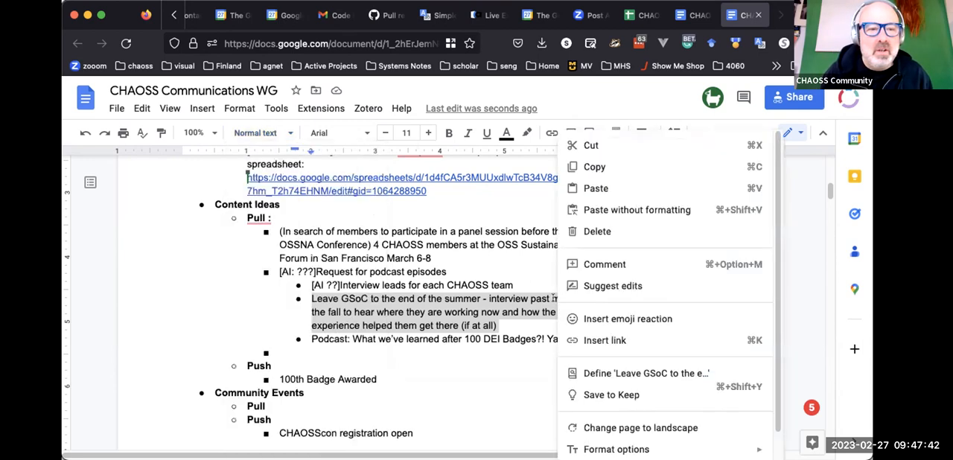
mouse_move(554, 252)
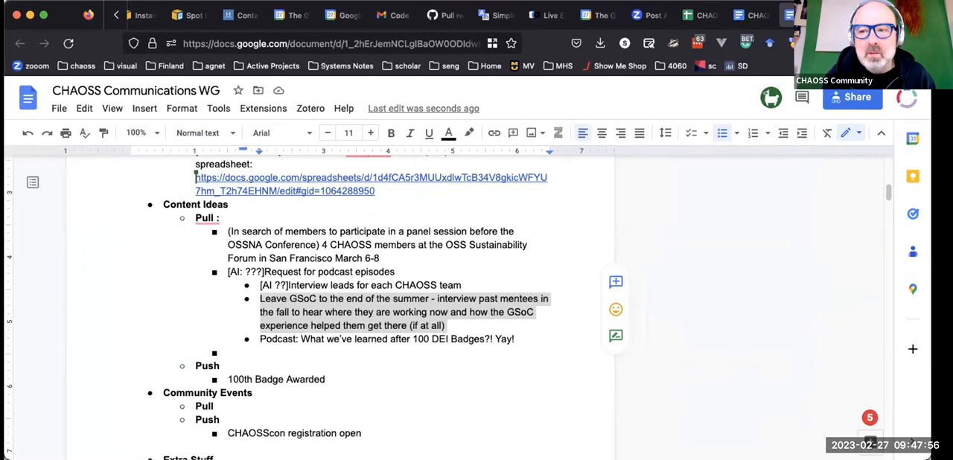
click(376, 191)
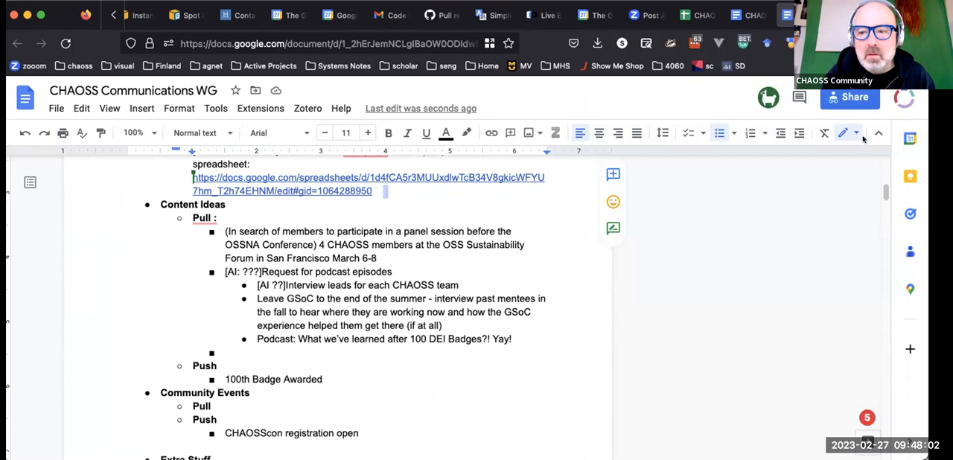
Step: Dismiss the editing-mode list unchanged and start a comment on the Leave GSoC item
click(843, 133)
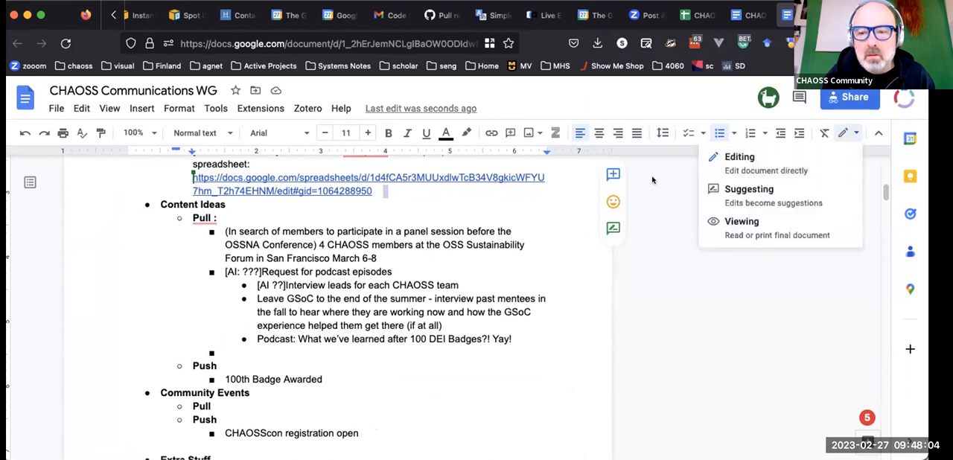
click(495, 196)
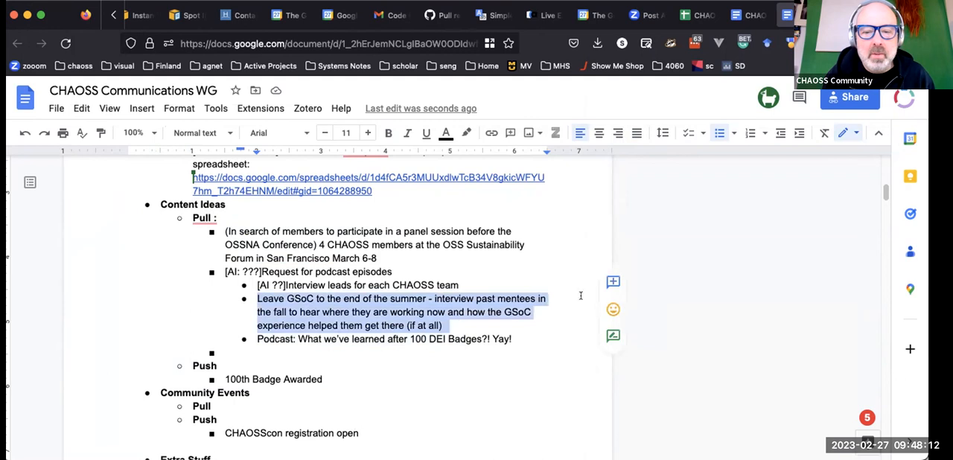
click(612, 283)
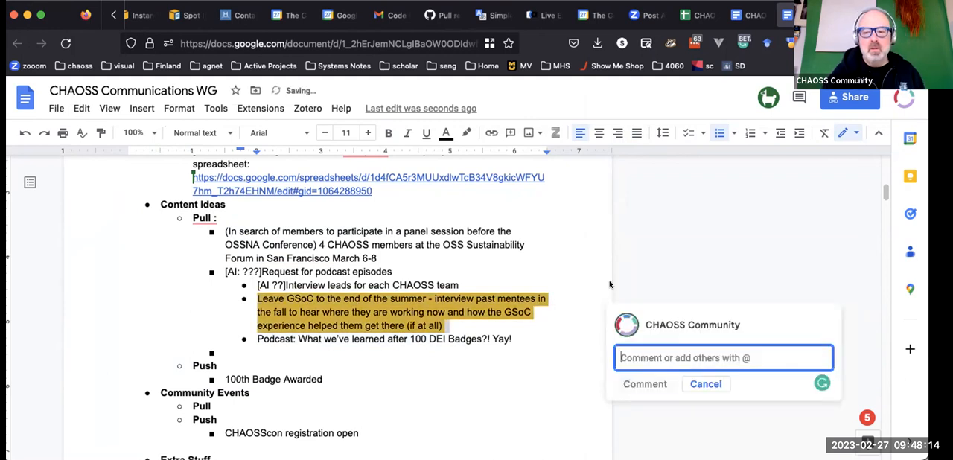
Step: Post the comment 'We are not doing GSOC this summer' and tag the podcast bullet [AI: ??]
text(i)
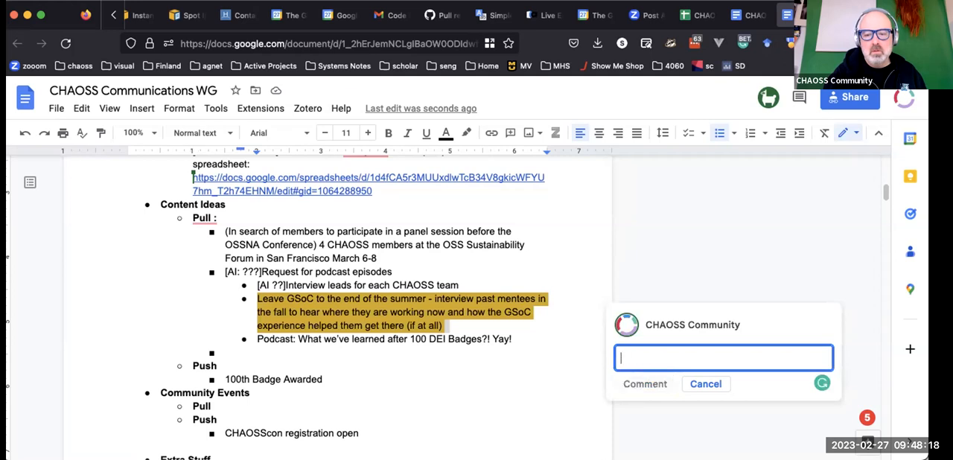
text(WE)
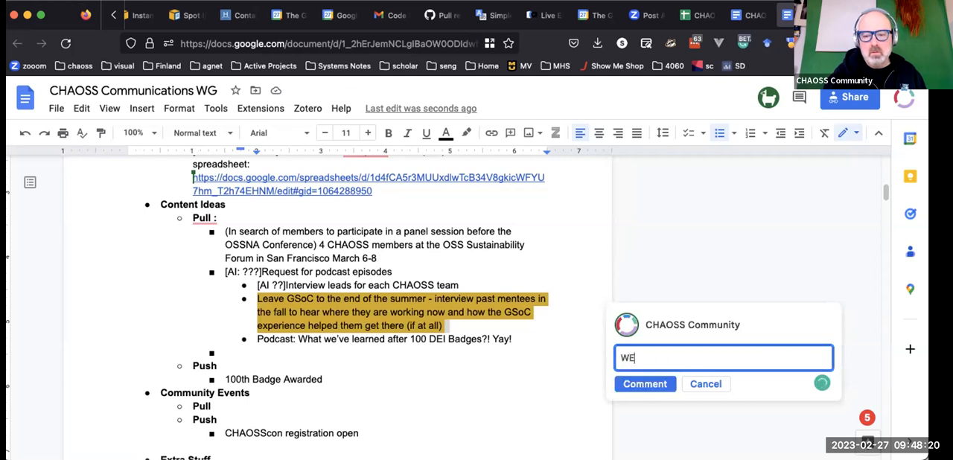
text(Wd)
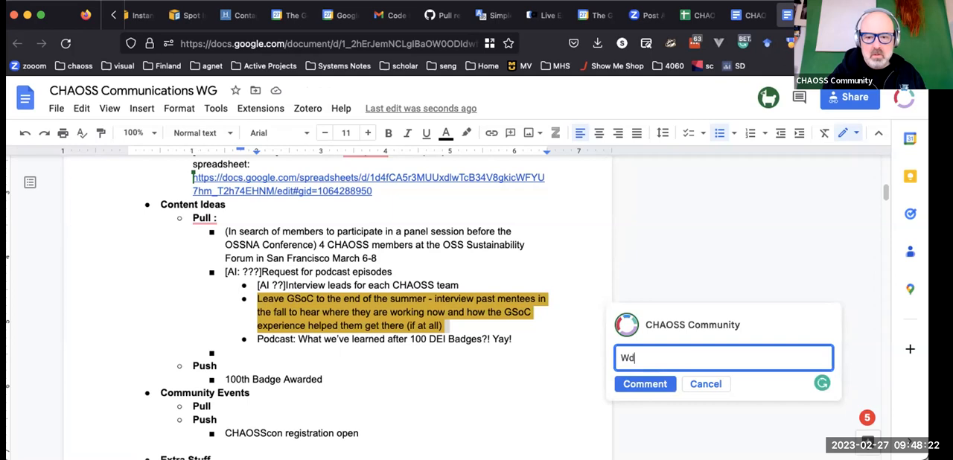
key(Backspace)
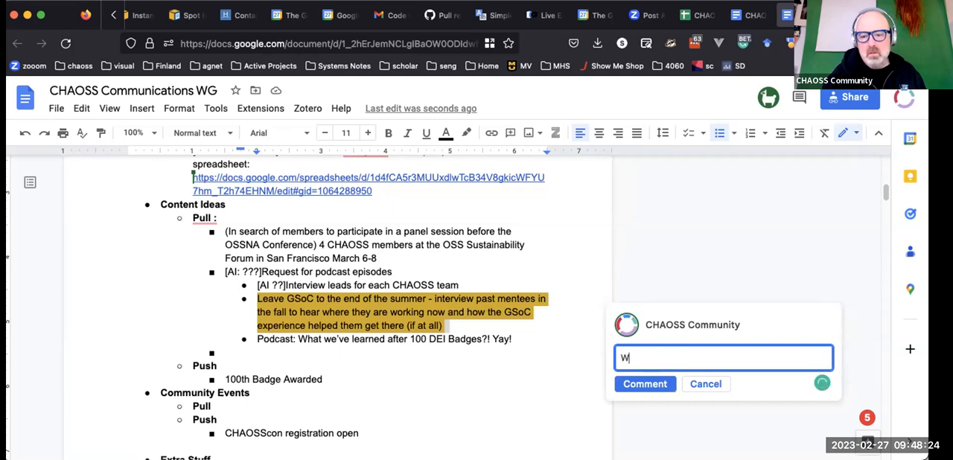
text(e are not doin)
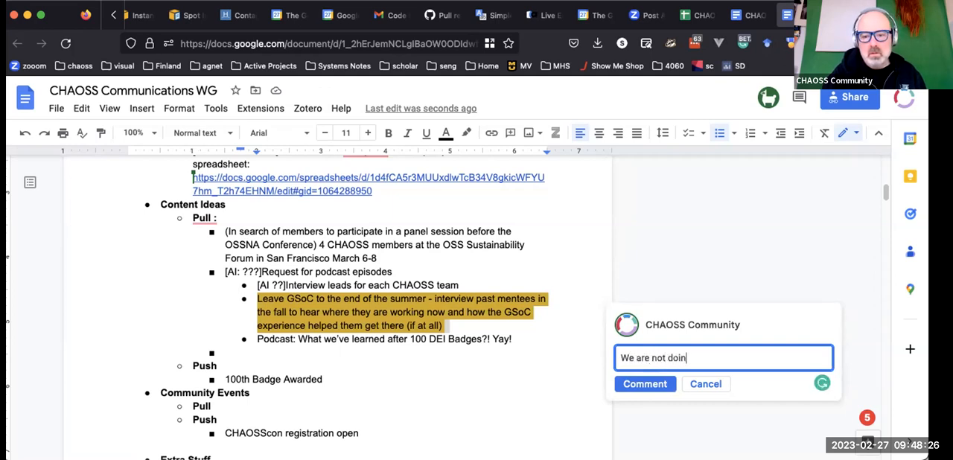
text(g GSOC this s)
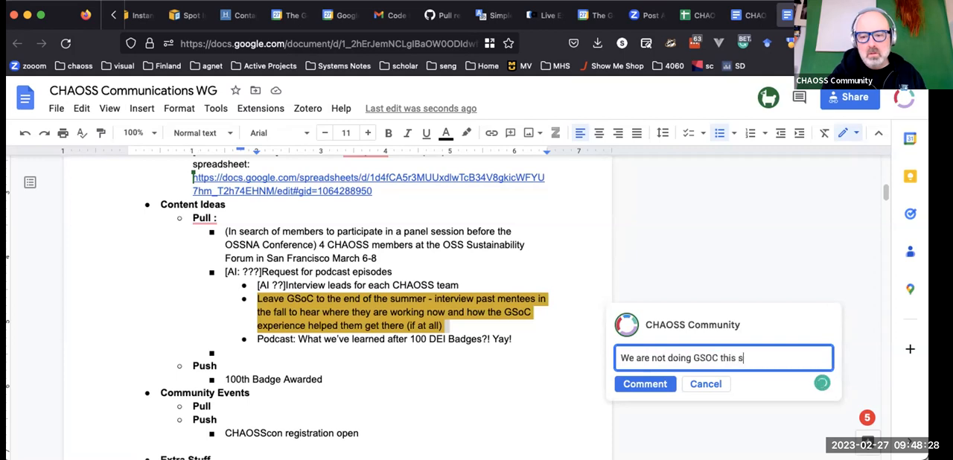
text(ummer)
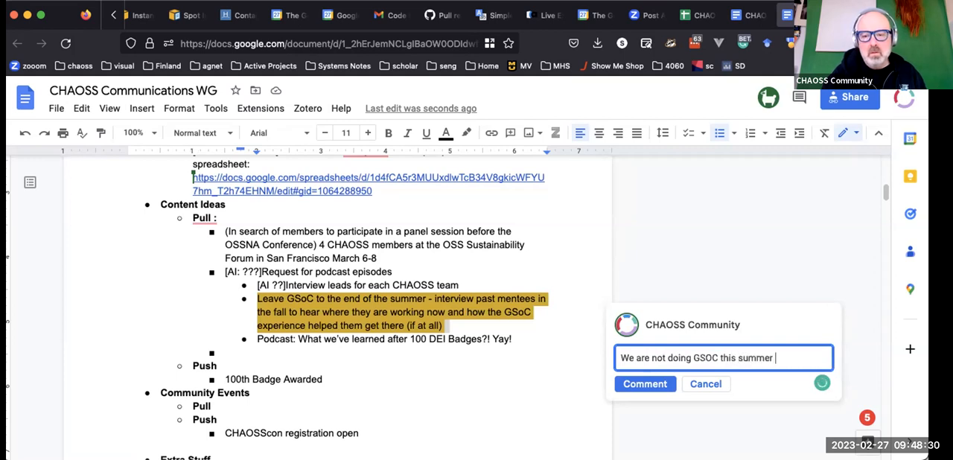
click(644, 383)
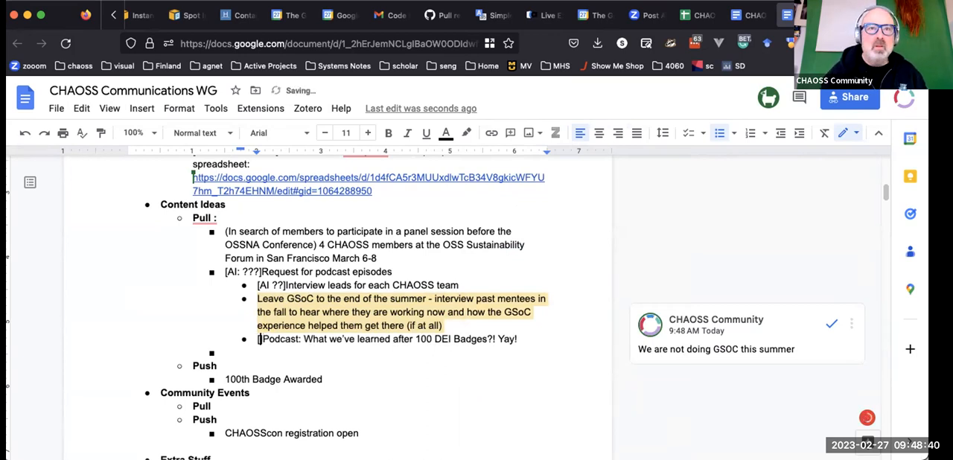
text([AI: ??)
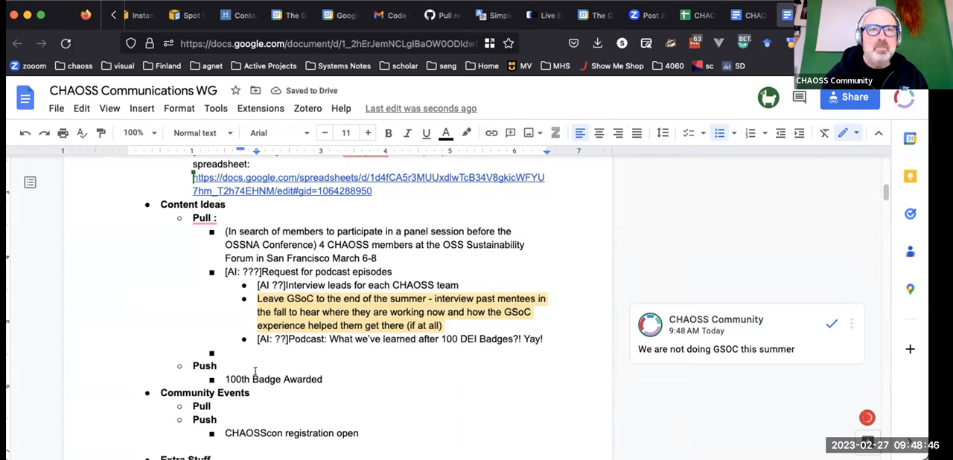
scroll(down, 3)
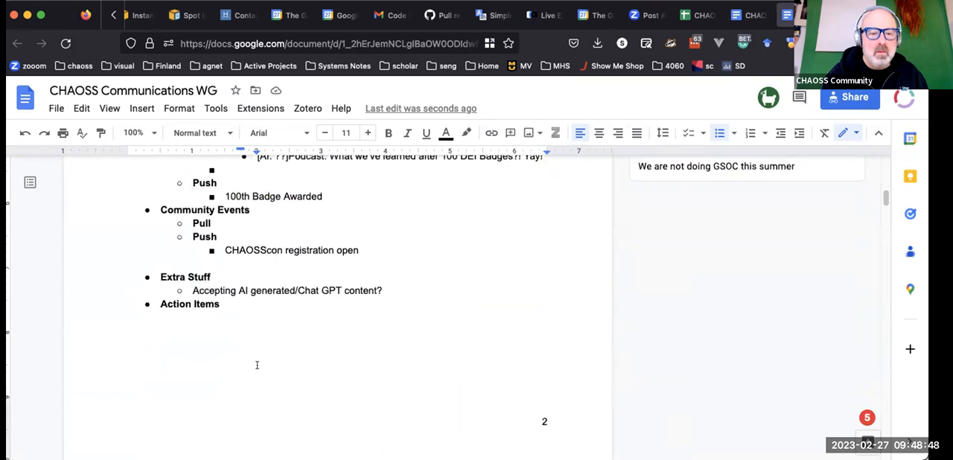
scroll(up, 3)
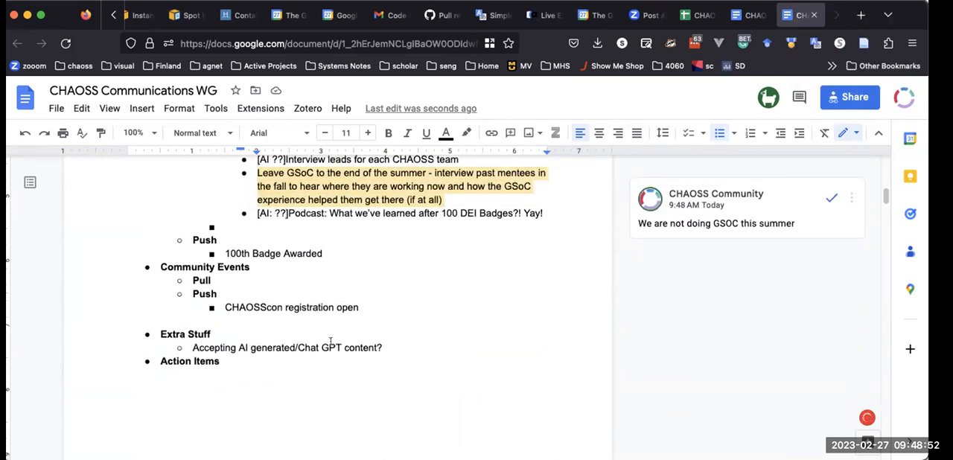
scroll(up, 3)
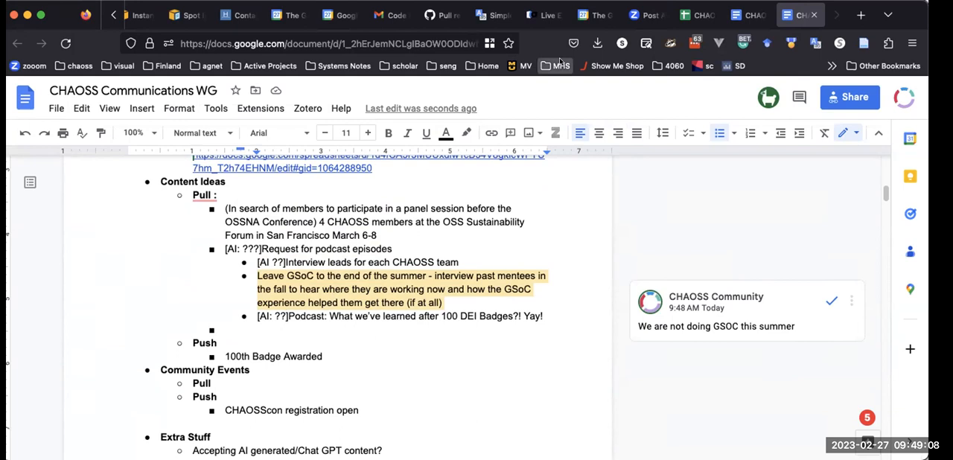
click(696, 15)
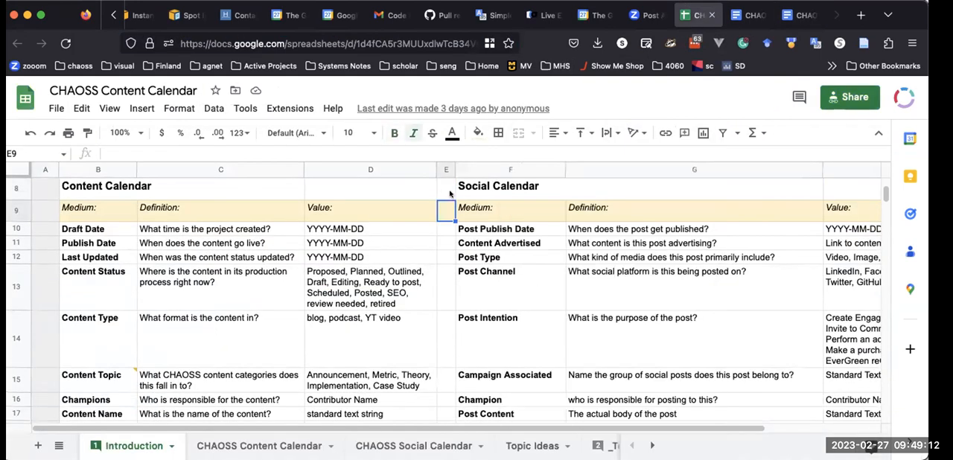
scroll(down, 3)
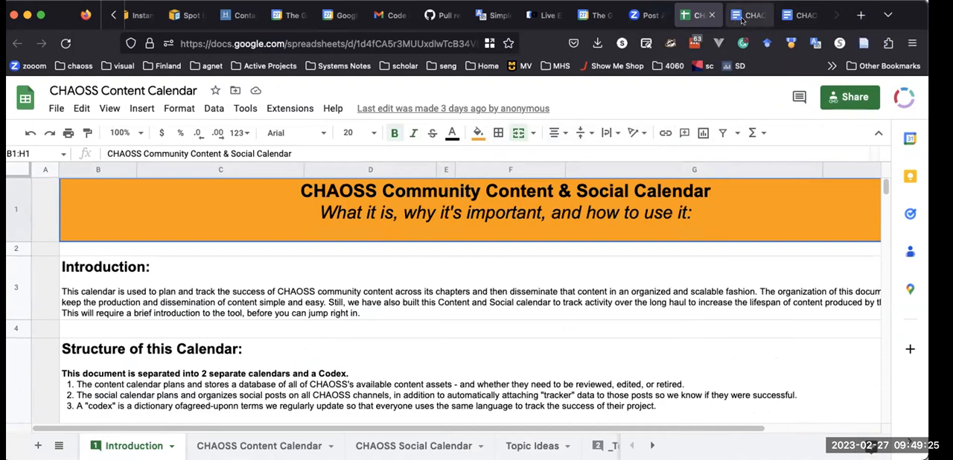
click(748, 15)
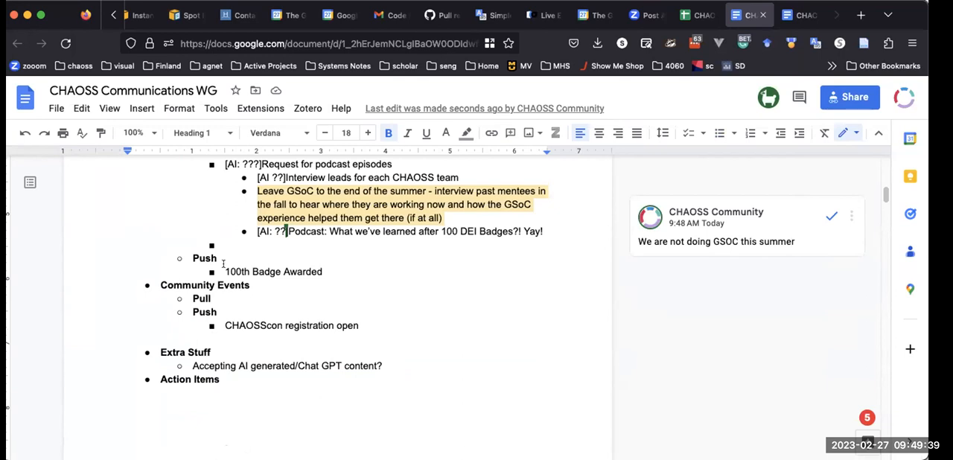
Step: Tag the 100th Badge Awarded item with [AI: Venia]
click(227, 271)
text([AI: )
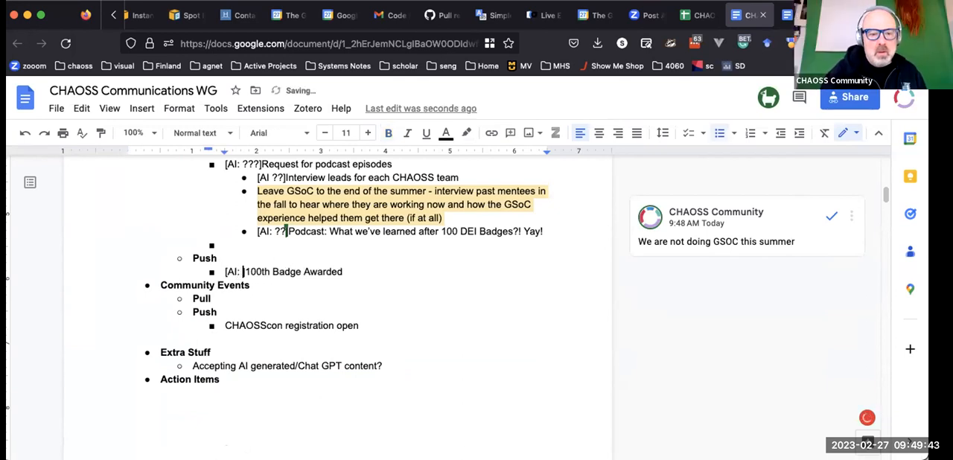
text(Venia])
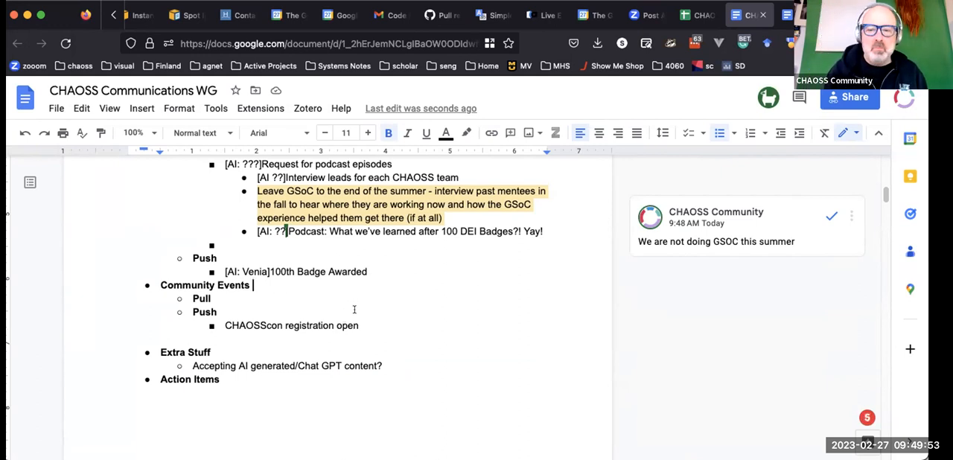
right_click(354, 310)
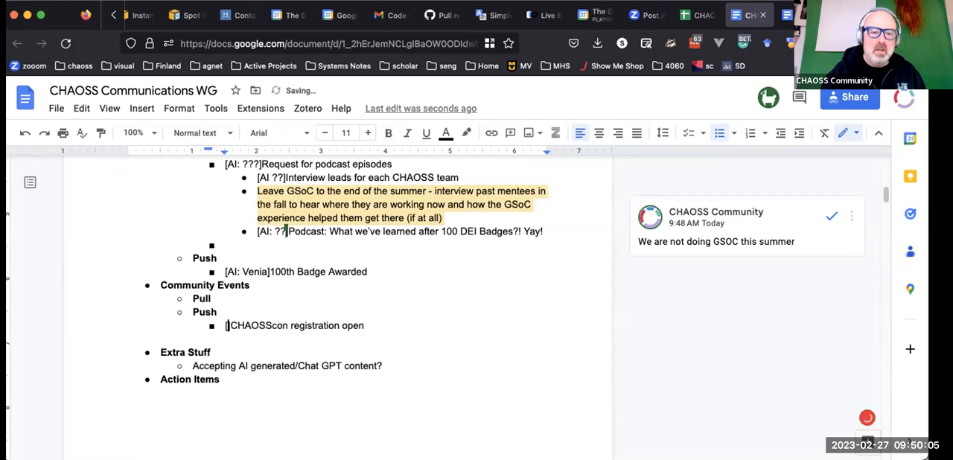
Step: Tag the CHAOSScon registration item with [AI: Ask Georg How or "To"?]
text([AI: Ask Georg)
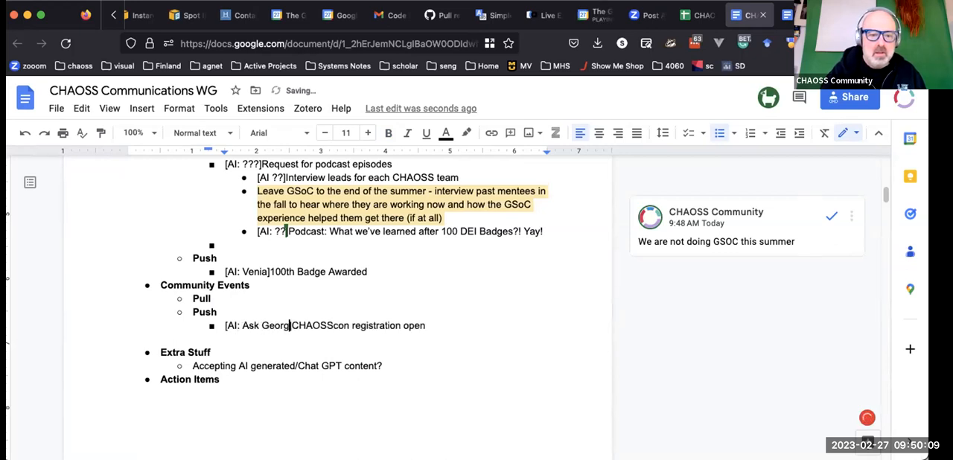
text(How)
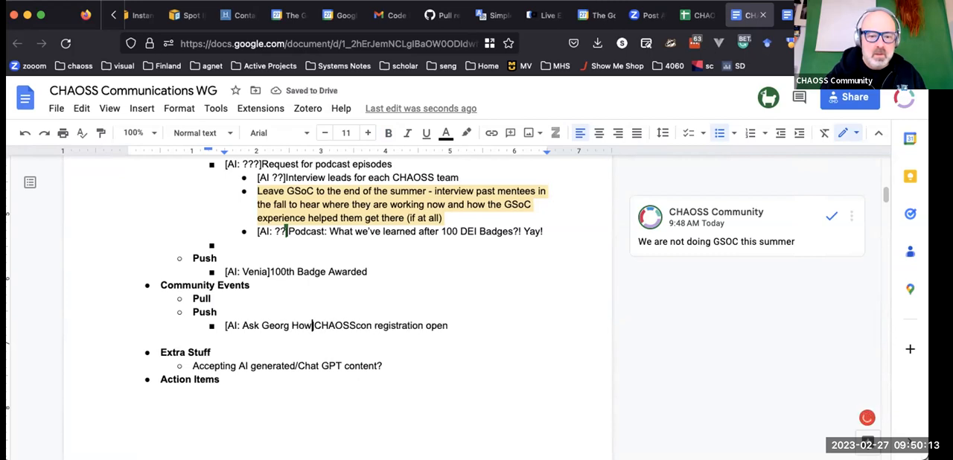
text(or ")
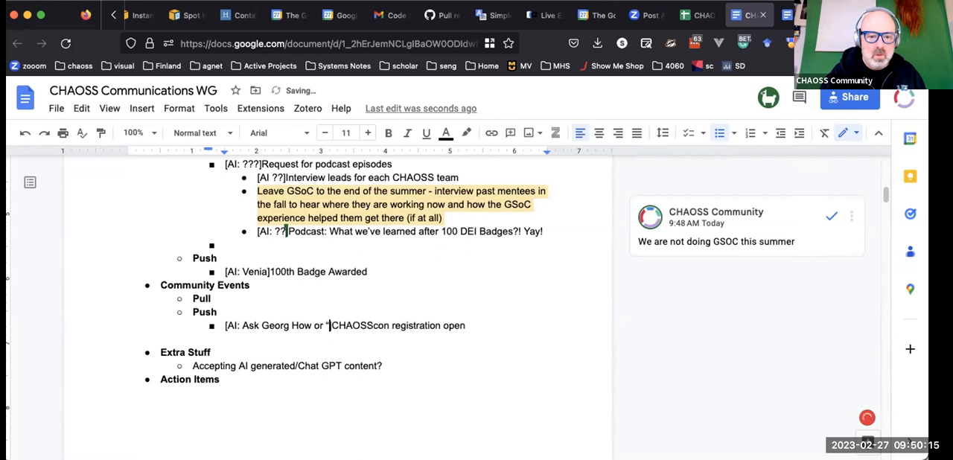
text(To”?)
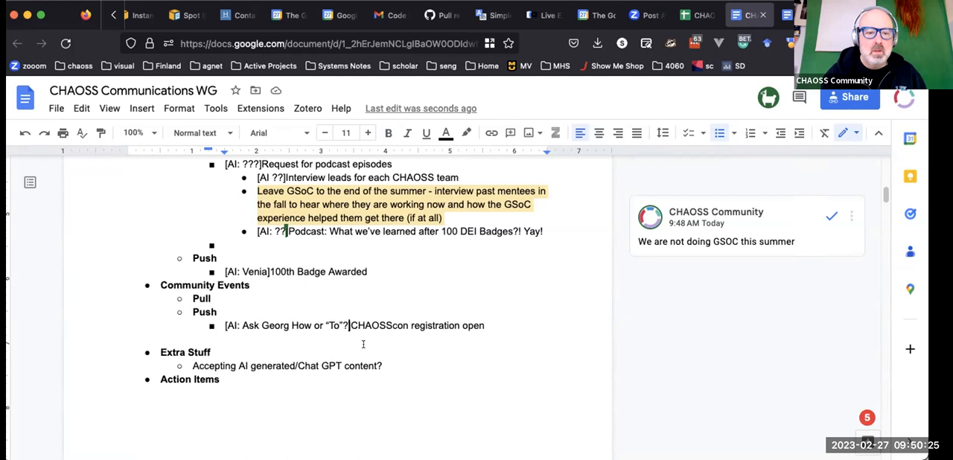
right_click(287, 338)
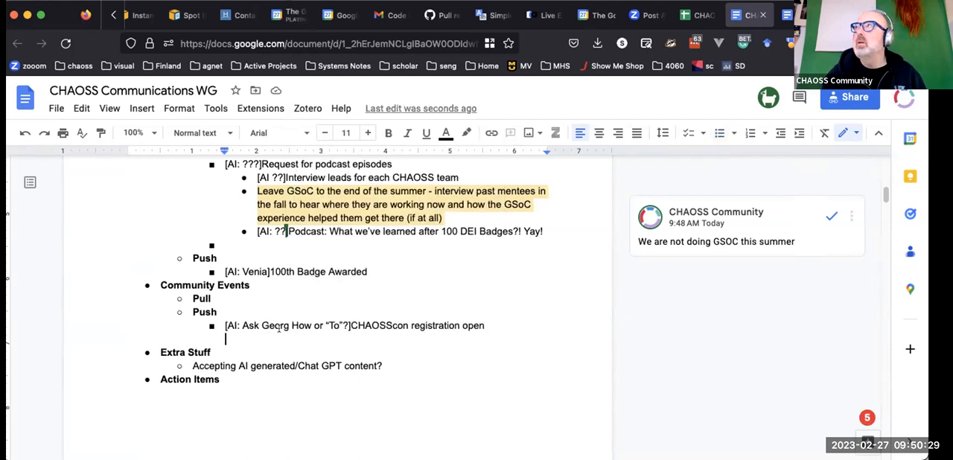
scroll(up, 3)
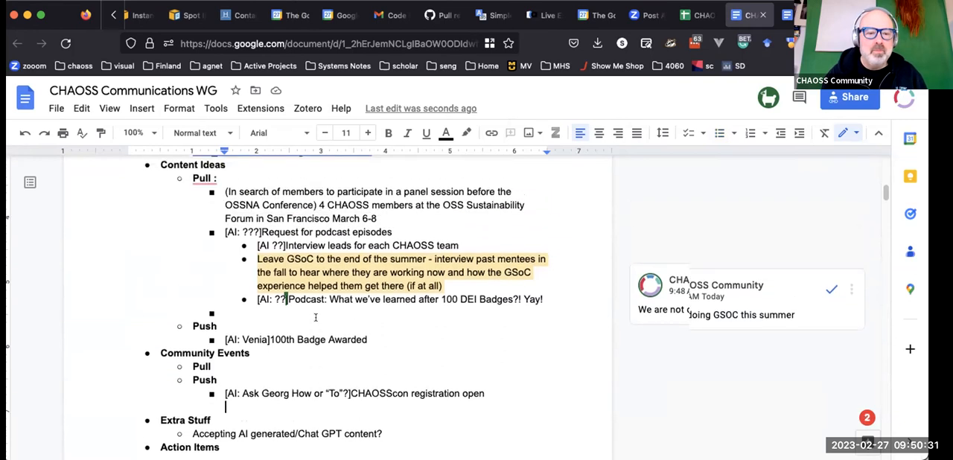
scroll(up, 3)
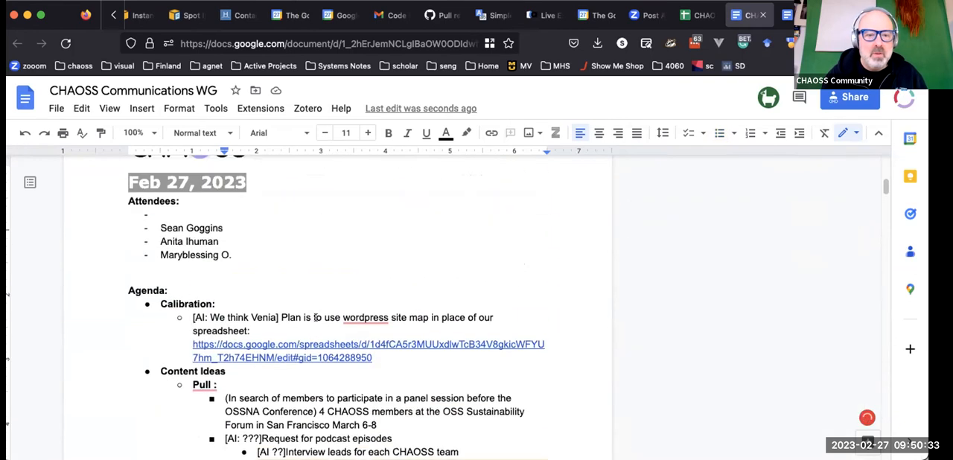
scroll(down, 3)
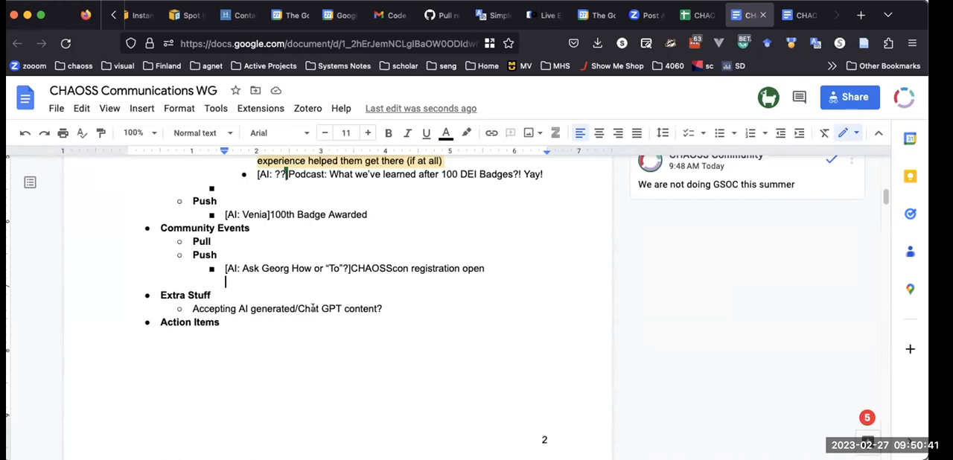
text(niu7mkyj` n)
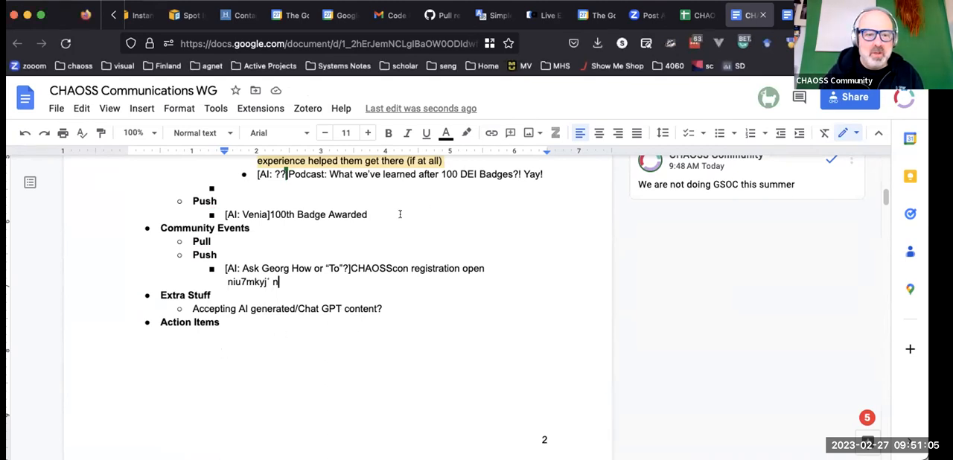
Step: Add an assumption line after the Chat GPT content question about acknowledging Chat GPT use
click(382, 308)
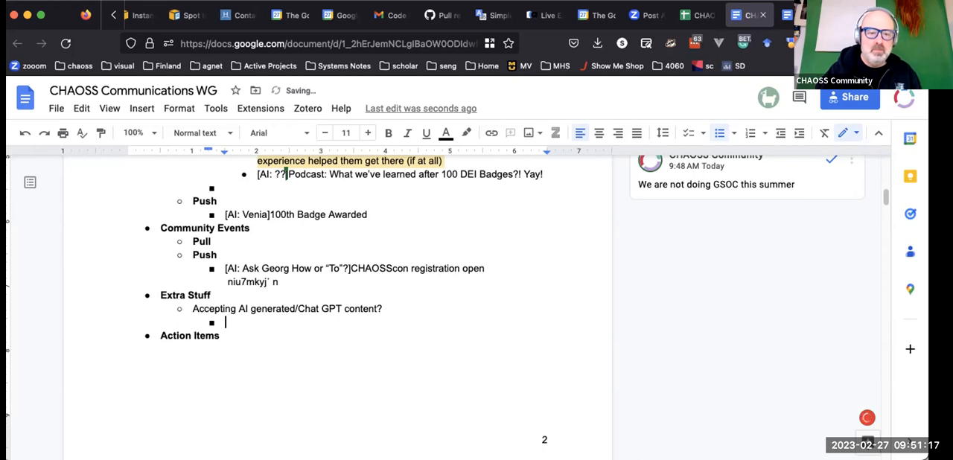
text(Assum)
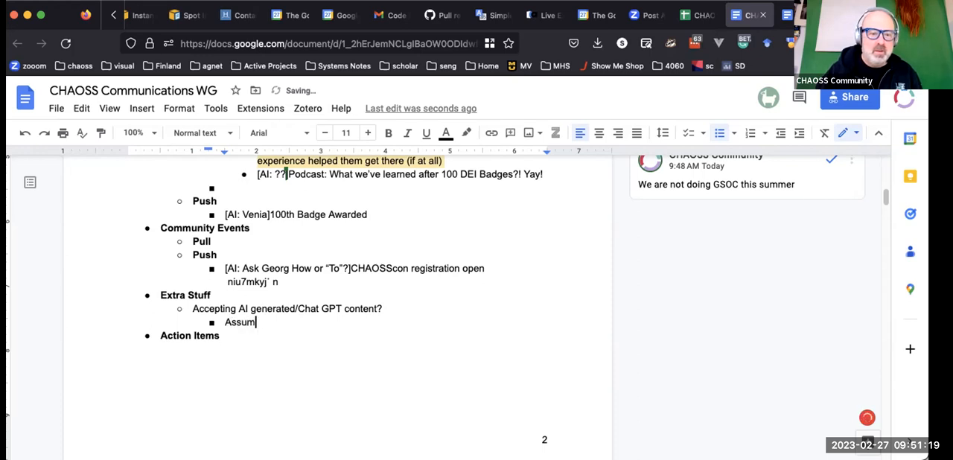
text(ption: Us)
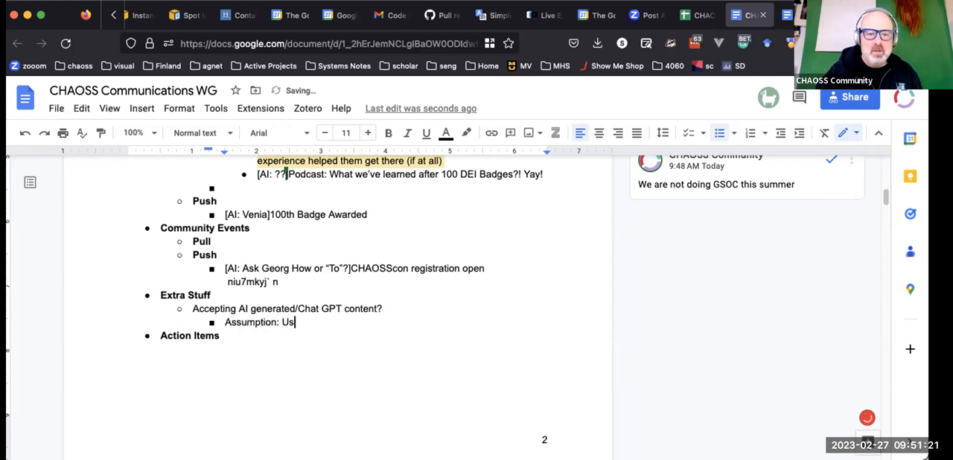
text(e of Ch)
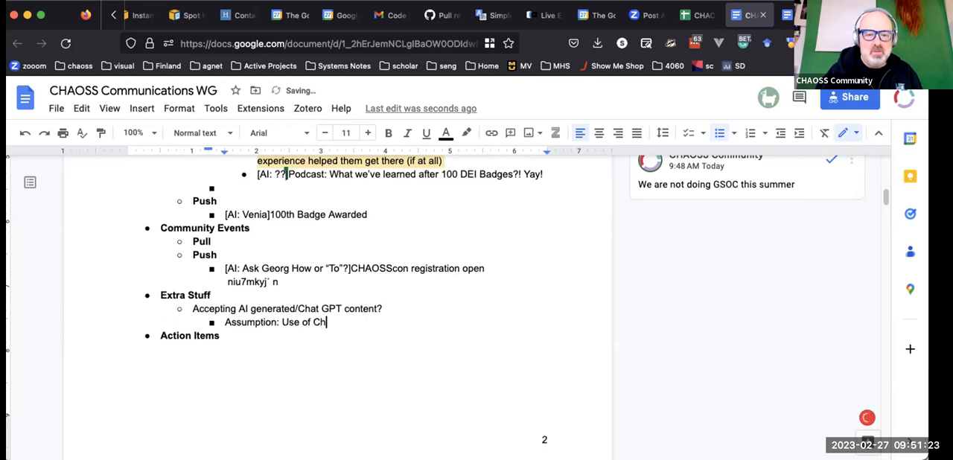
text(at GP)
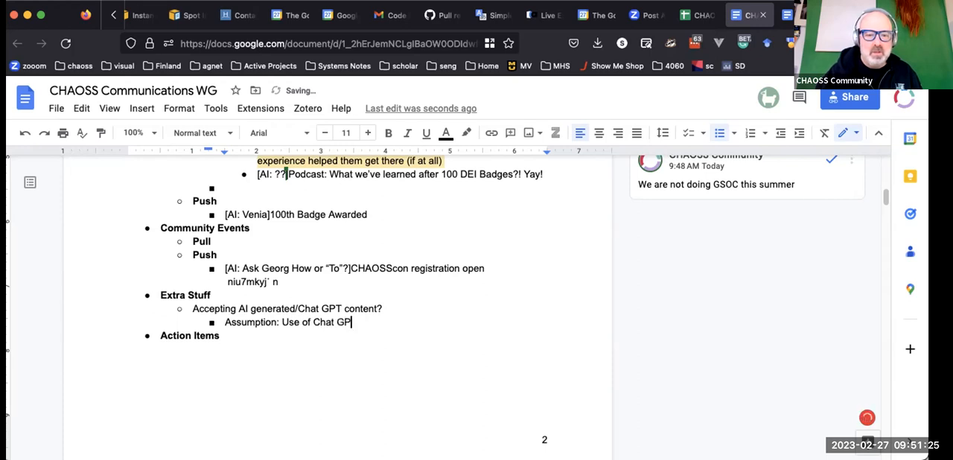
text(is acknowledged)
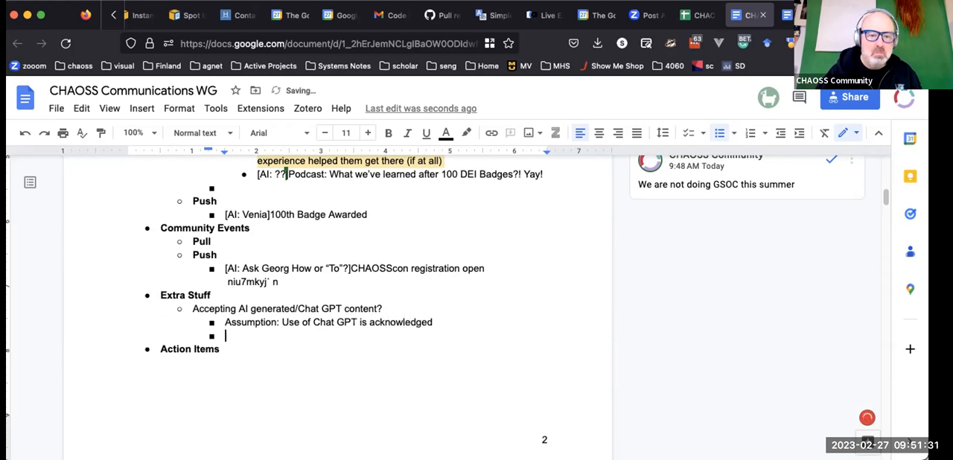
text(THen)
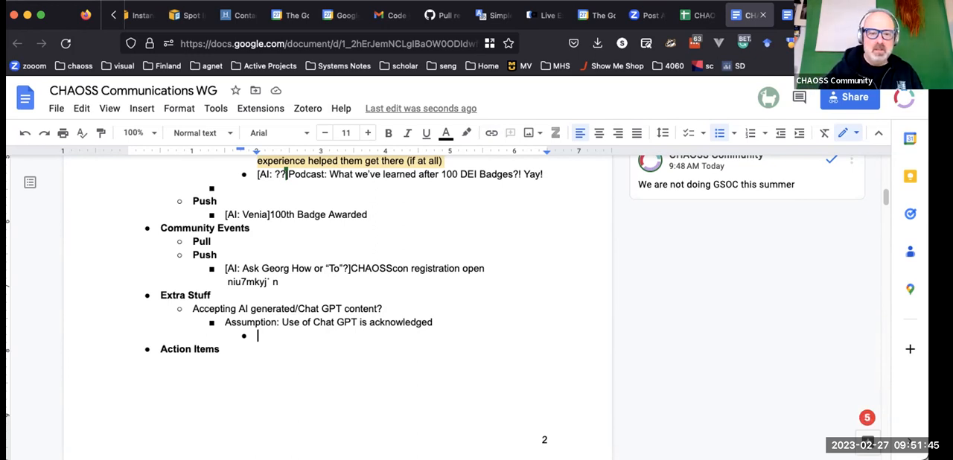
Step: Add the sub-point 'Request percentage or "time spend editing after ChatGPT'
text(Request perc)
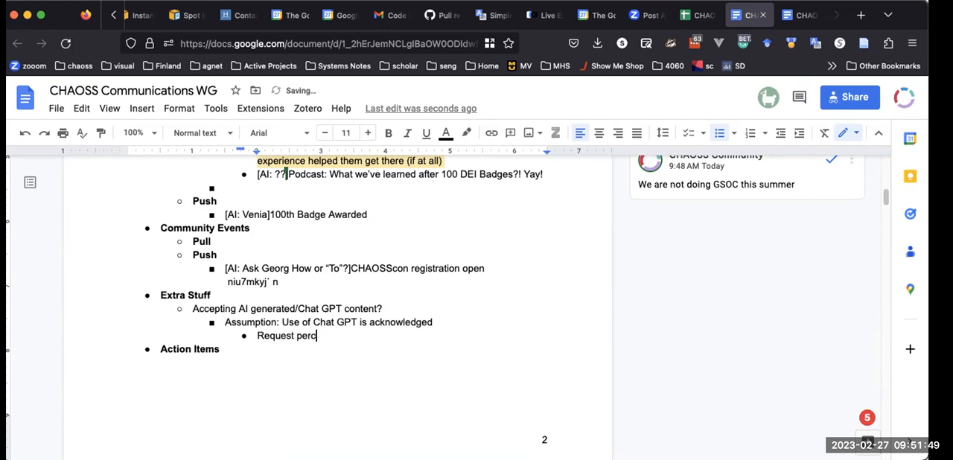
text(entage of)
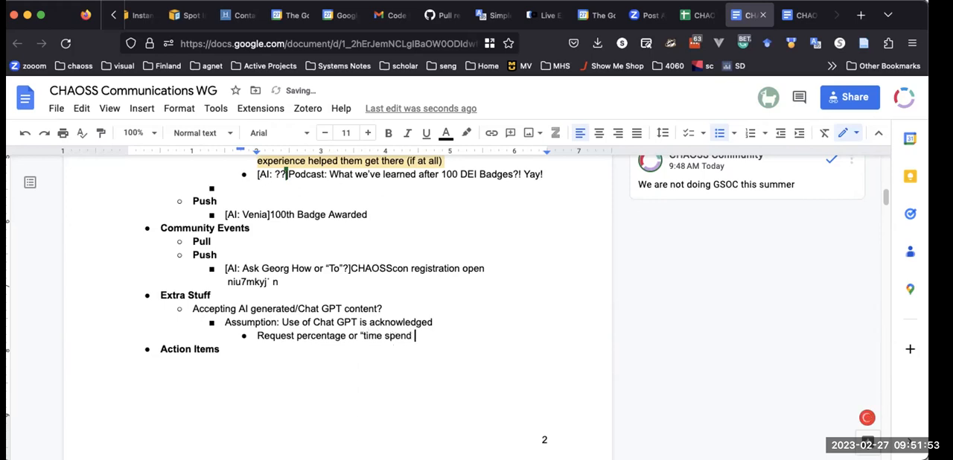
text(editing aft)
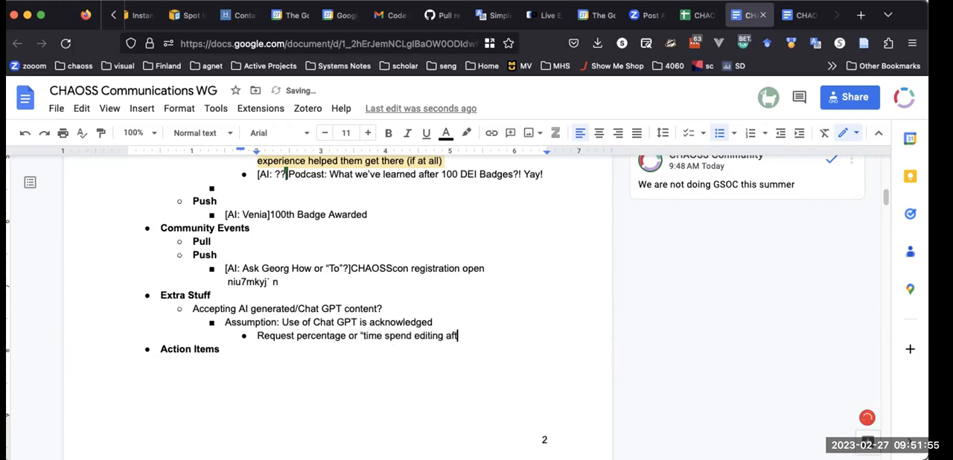
text(er C)
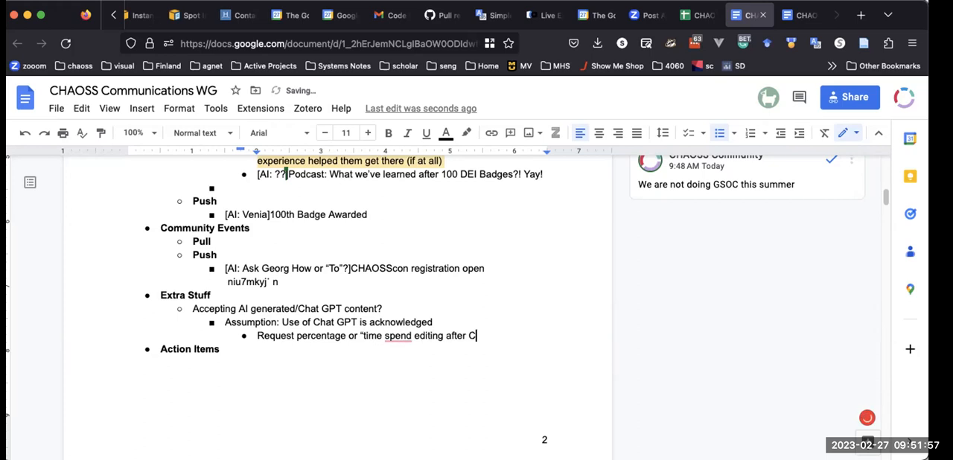
text(hatGP)
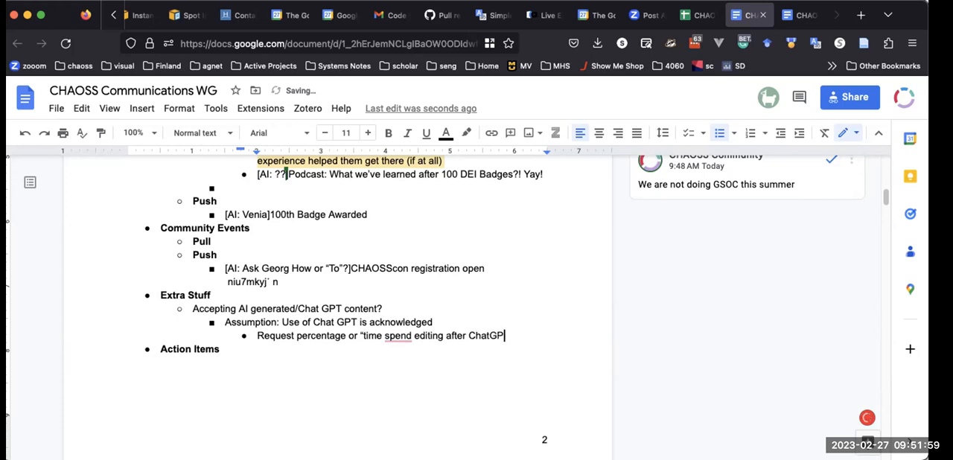
text(T”)
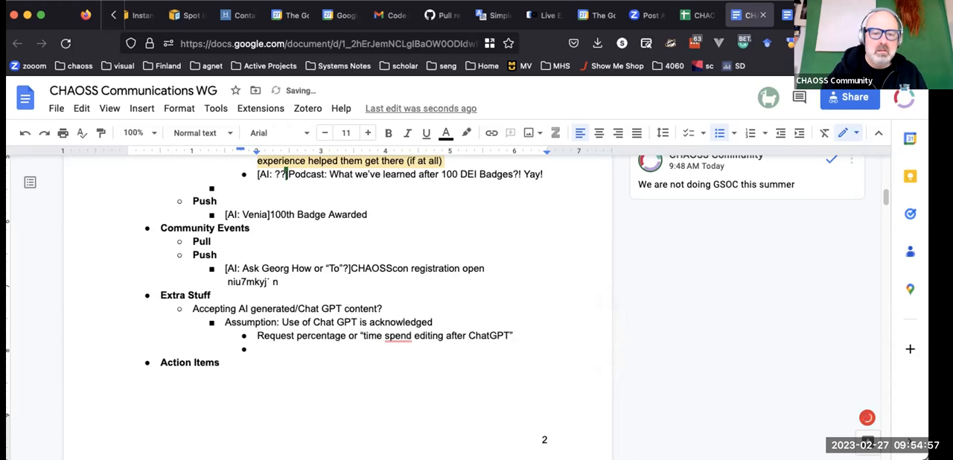
Step: Add 'SImply disclose ChatGPT' as the second option after the percentage request
text(SImp)
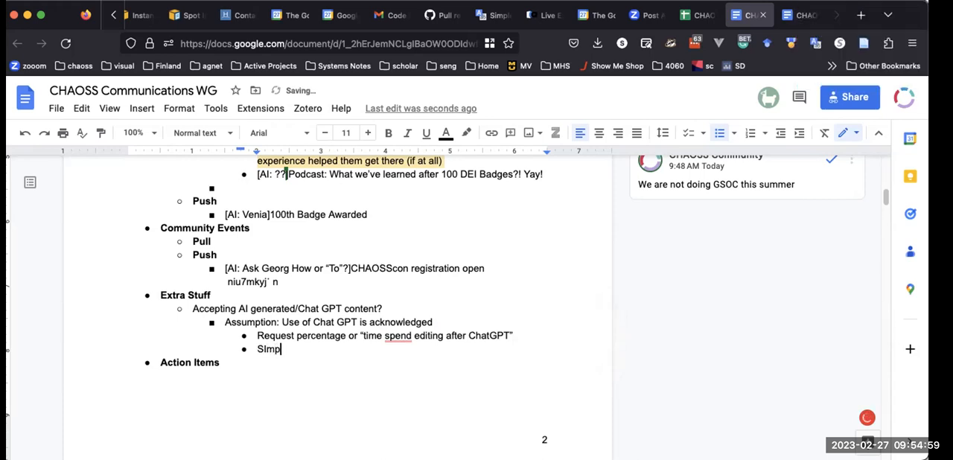
text(ly disclose)
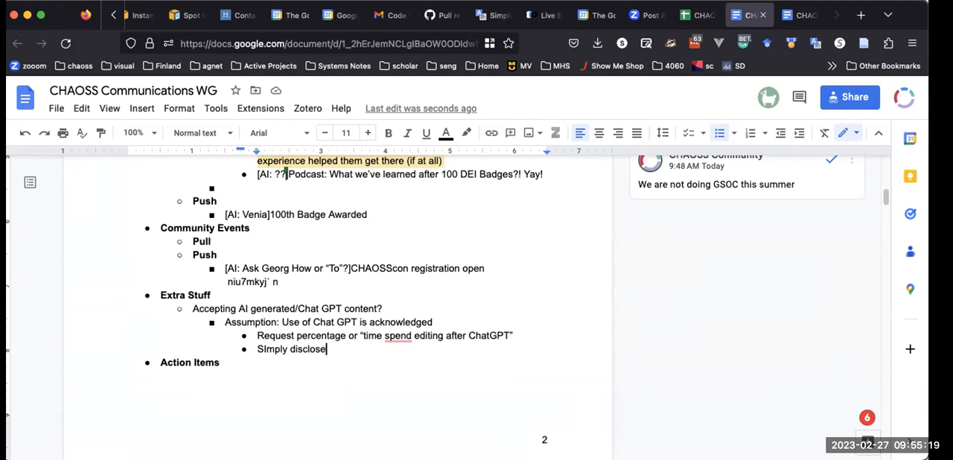
text(CH)
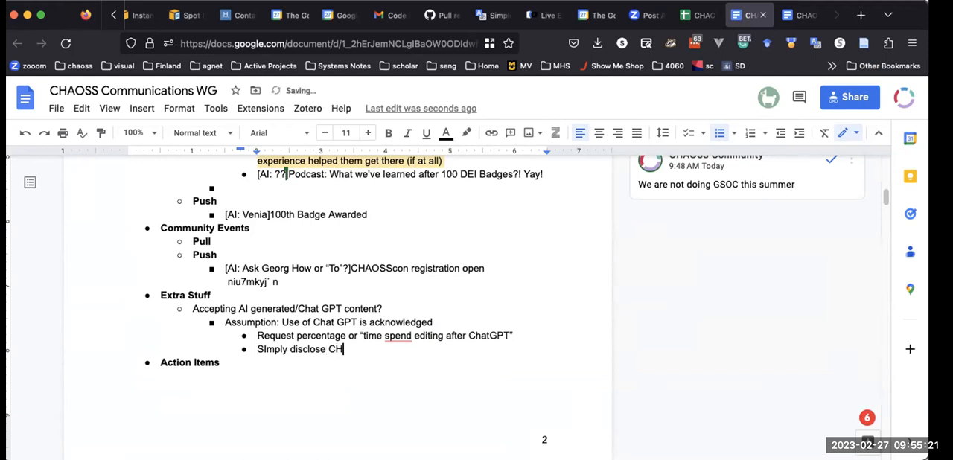
text(h)
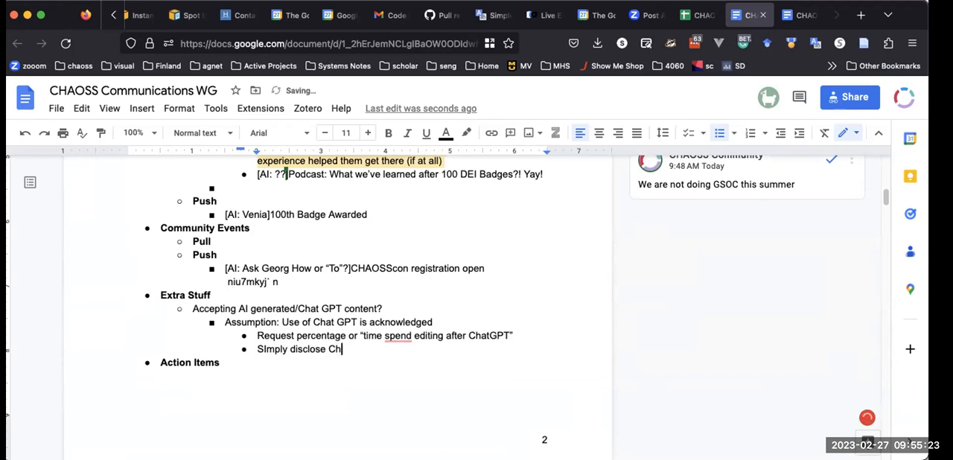
text(atGPT)
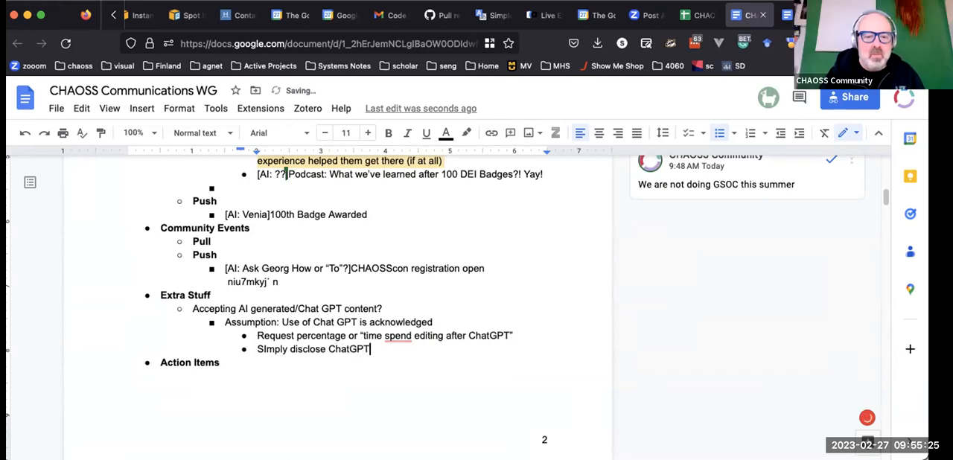
scroll(up, 3)
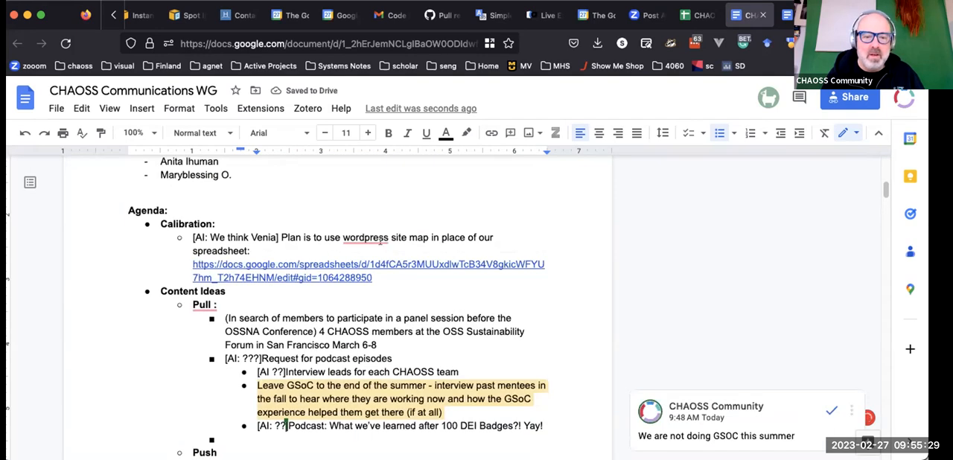
Step: Scroll down to the ChatGPT assumption sub-points
scroll(down, 3)
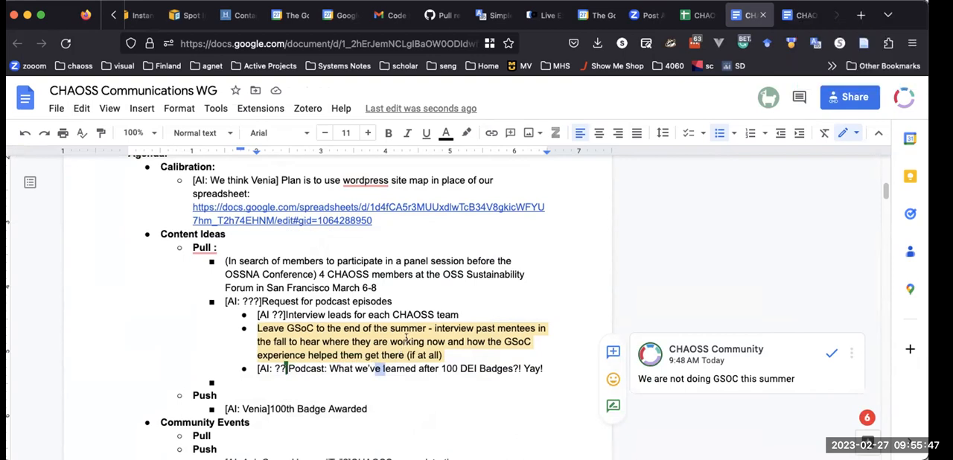
scroll(down, 3)
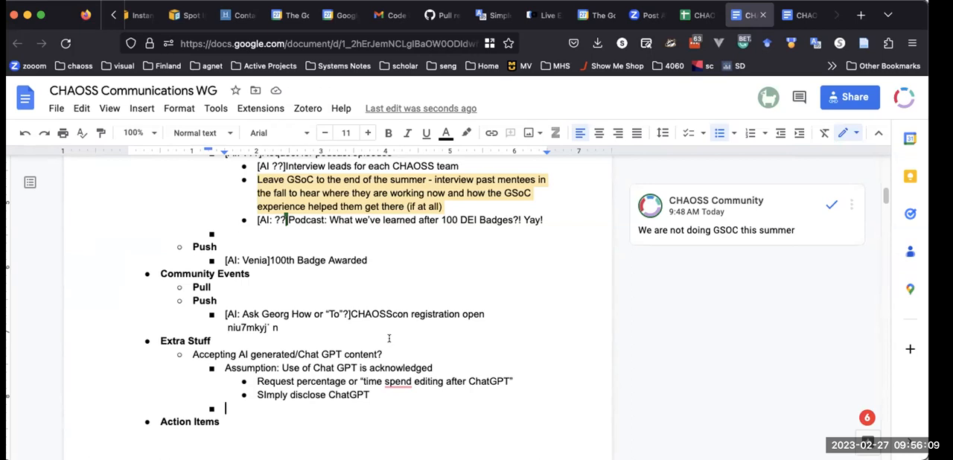
mouse_move(582, 9)
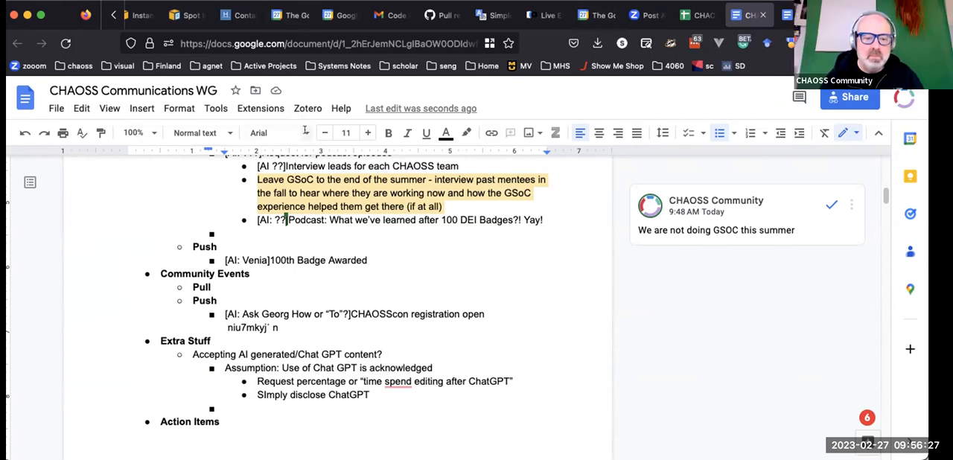
mouse_move(484, 309)
text(?)
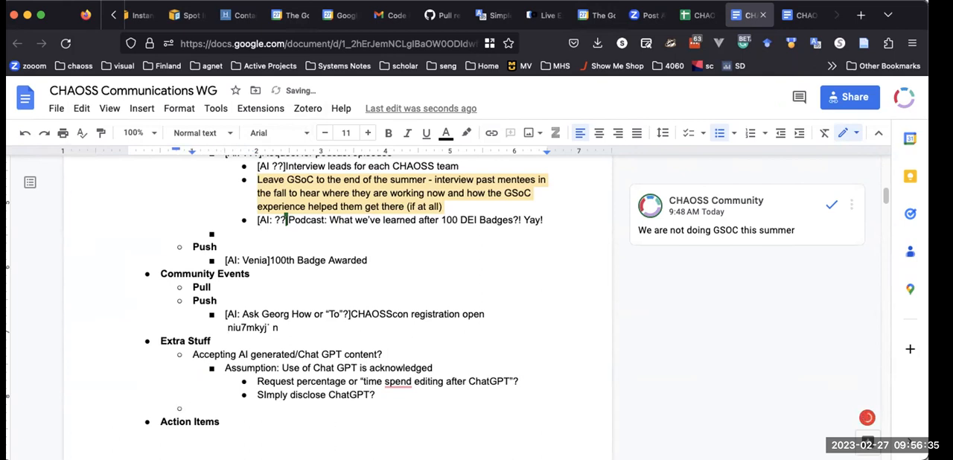
Step: Add 'Alternately we can not accept ChatGPT and know we will likely get articles started with it.'
text(Alte)
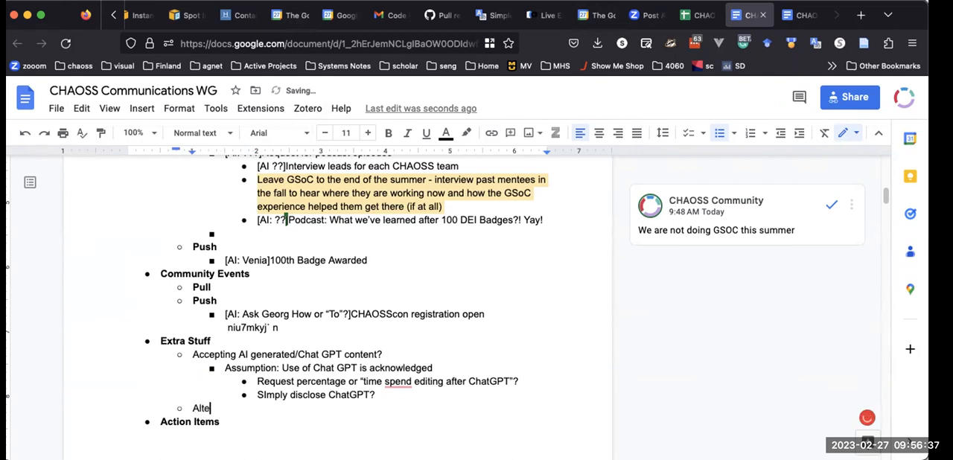
text(rnately we)
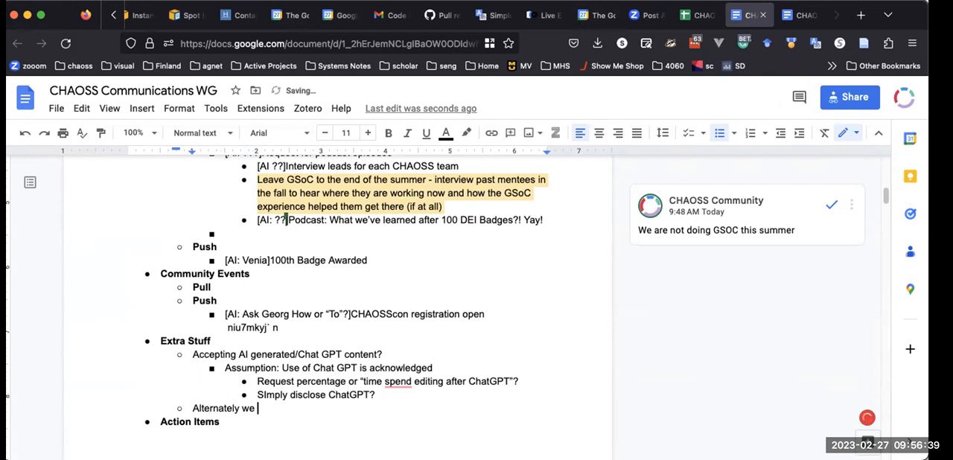
text(can not a)
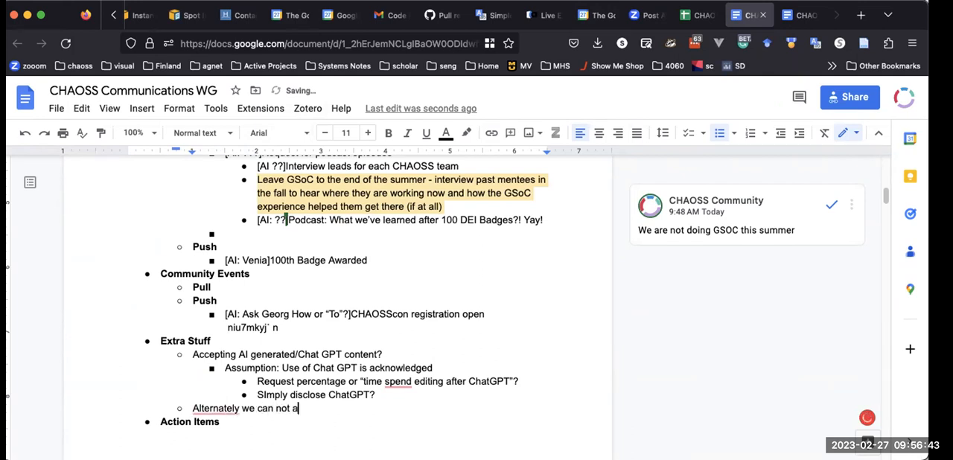
text(ccept Ch)
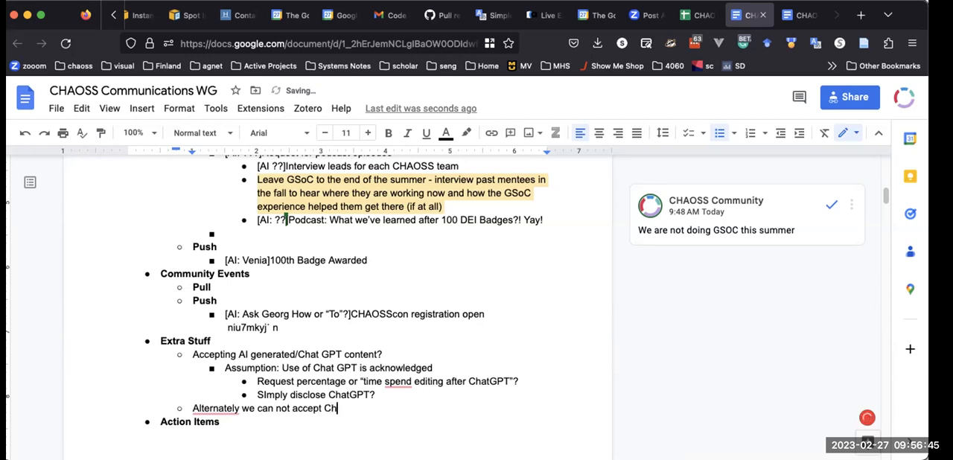
text(atGPT)
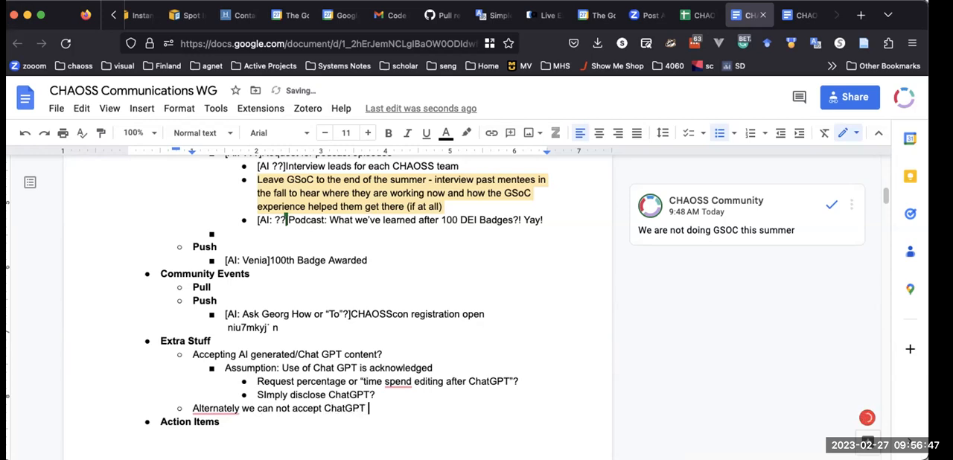
text(and know we wil)
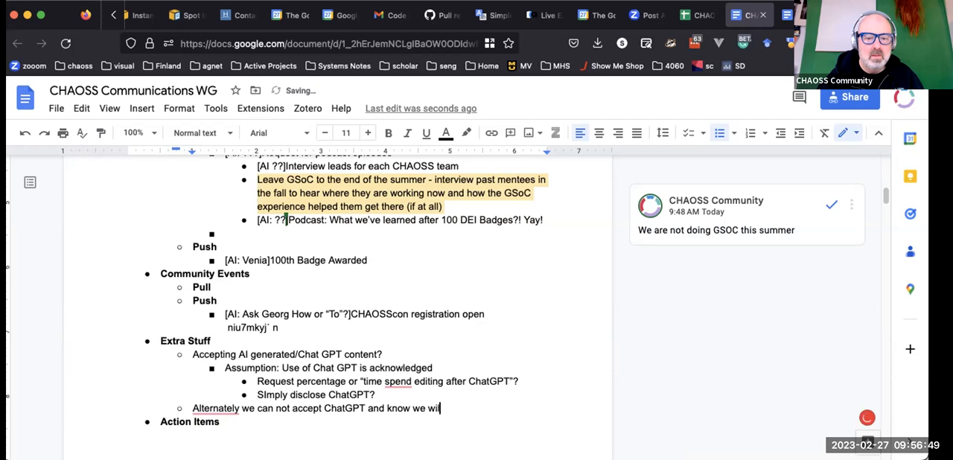
text(likely ge)
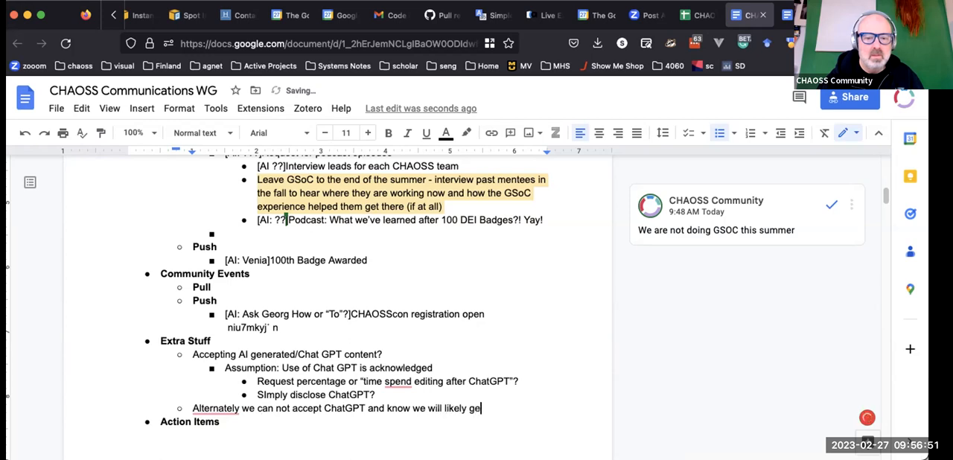
text(articles started)
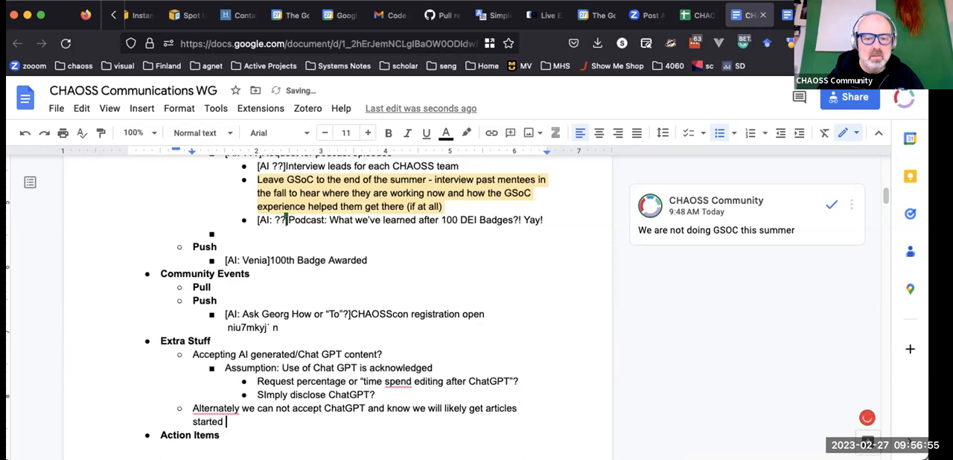
text(with it.)
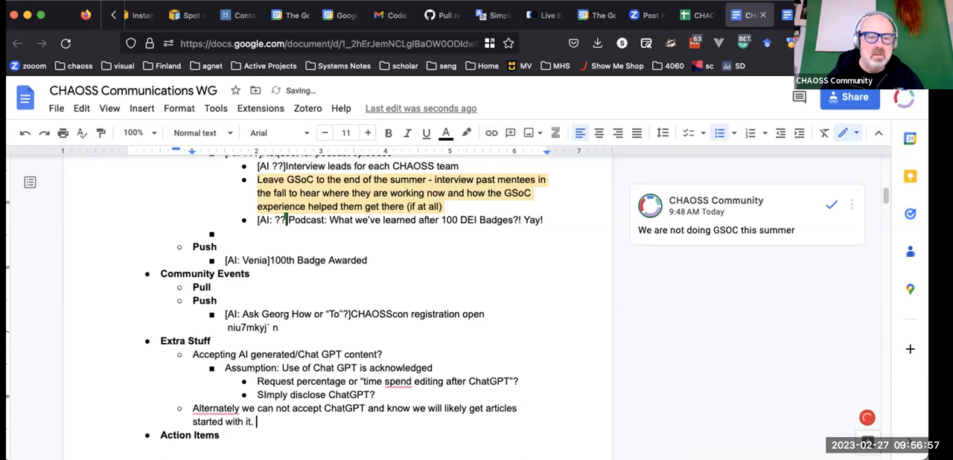